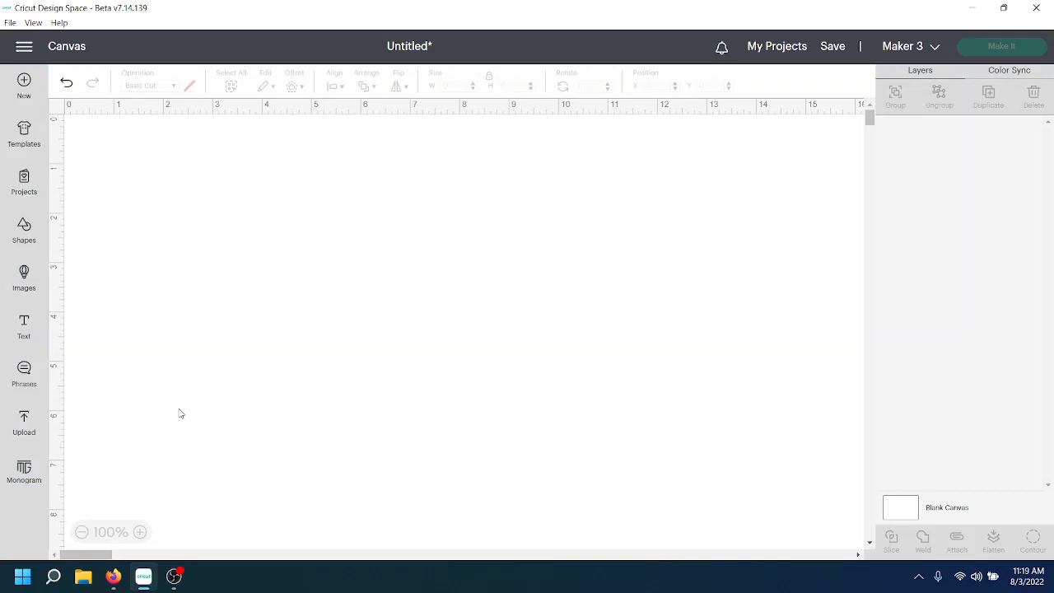
mouse_move(23, 326)
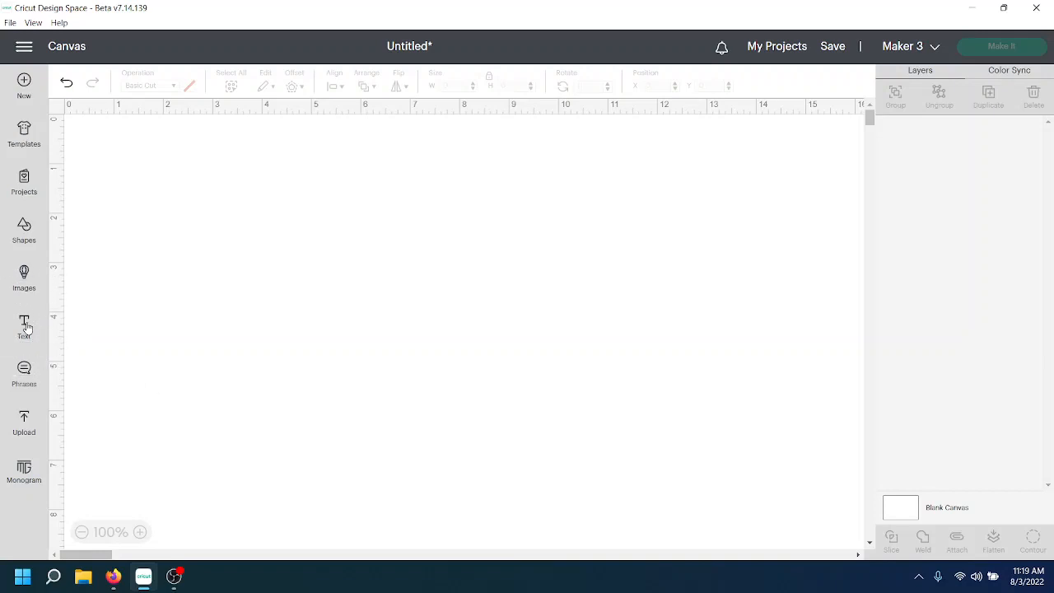
Add a text object reading 'Hello' in Cricut Sans to the blank canvas.
click(23, 323)
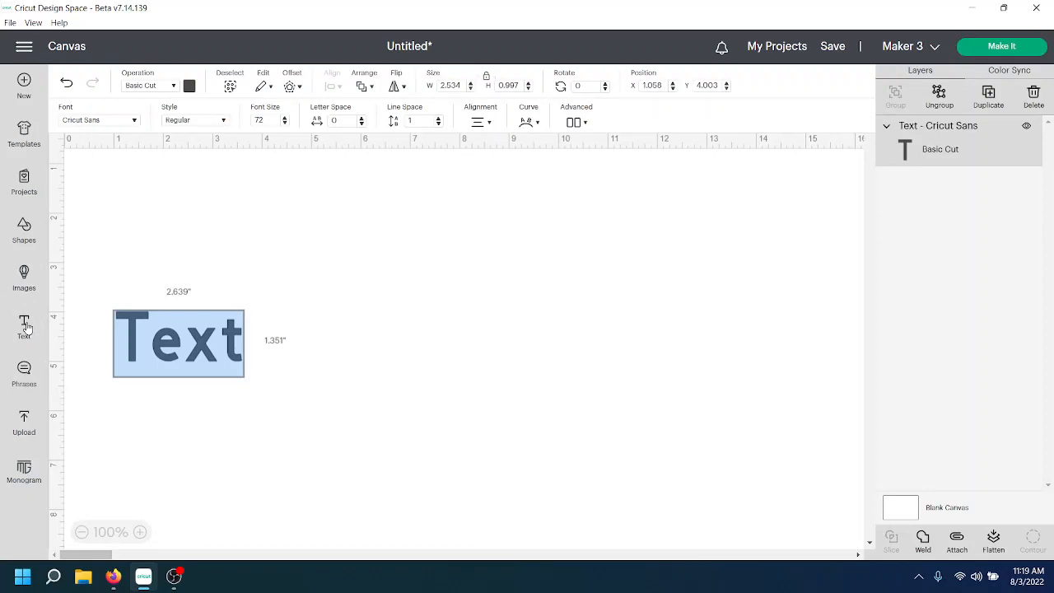
text(Hello)
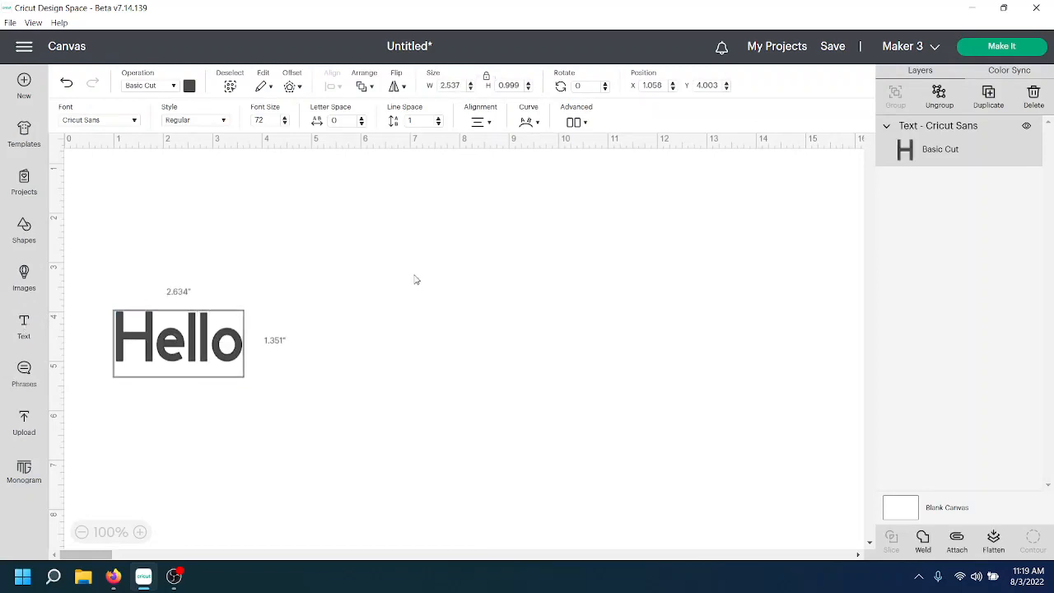
click(178, 344)
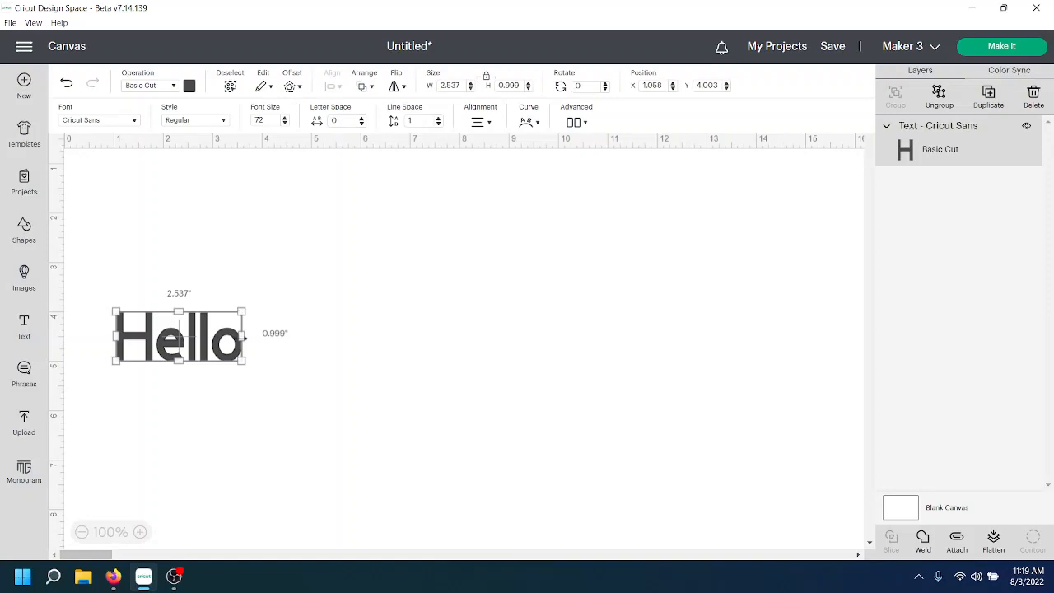
mouse_move(244, 362)
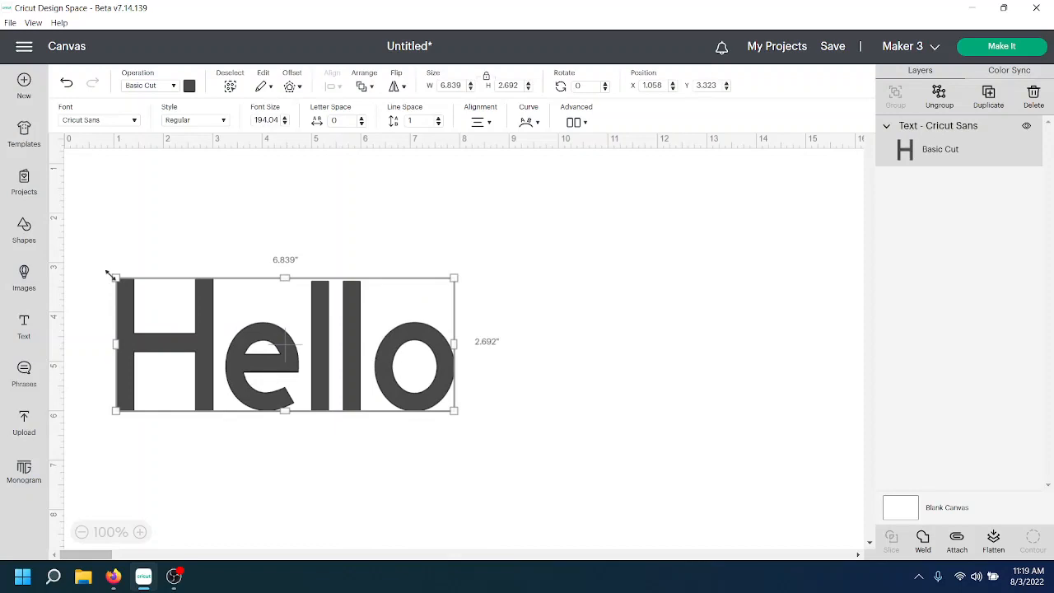
Scale the Hello text up to about 8.95 by 3.52 inches and move it right.
drag(113, 277, 67, 257)
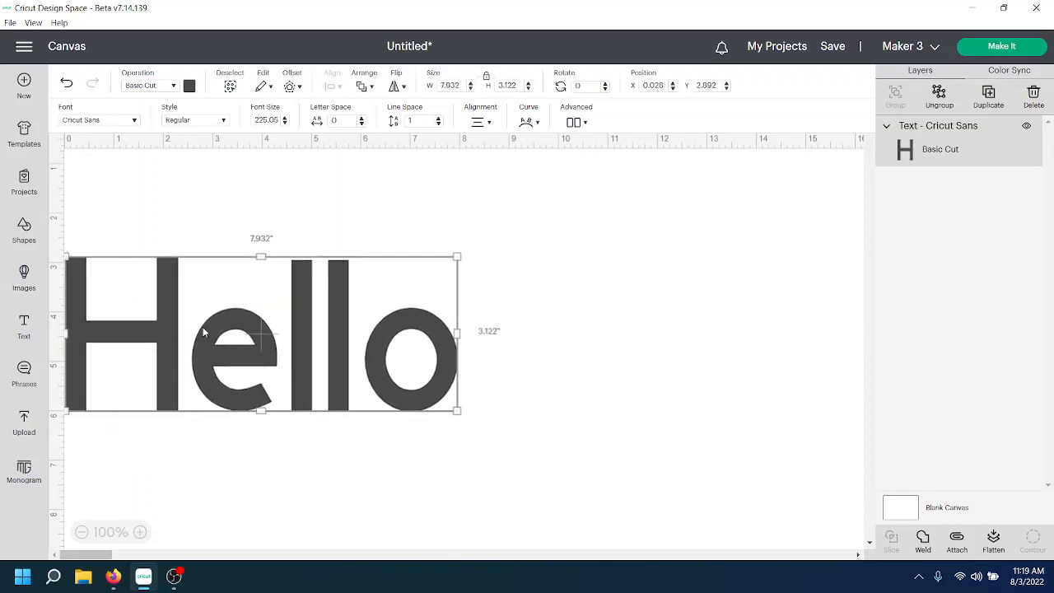
drag(260, 333, 435, 312)
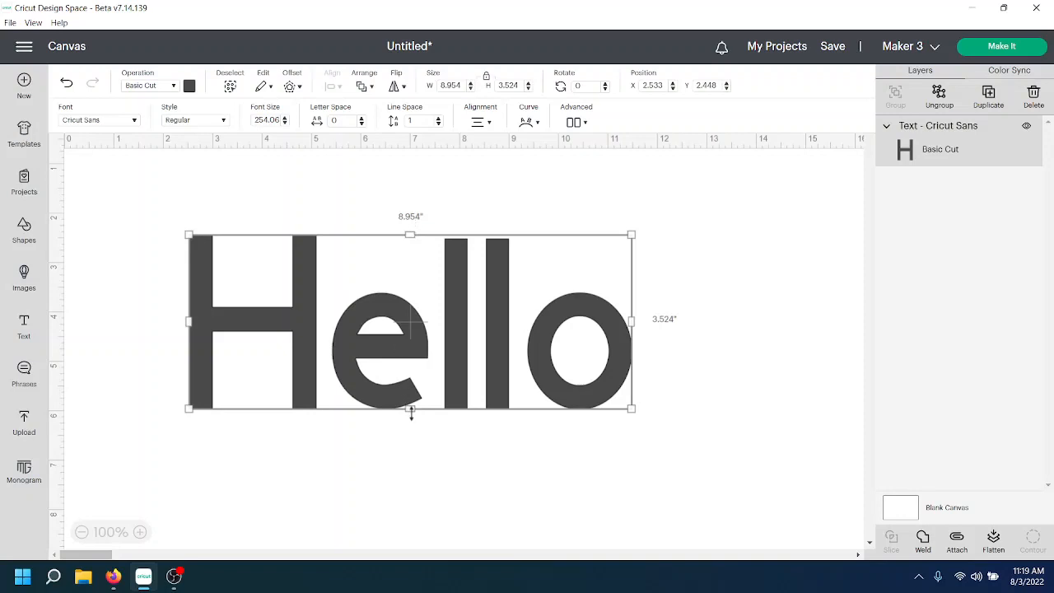
mouse_move(623, 316)
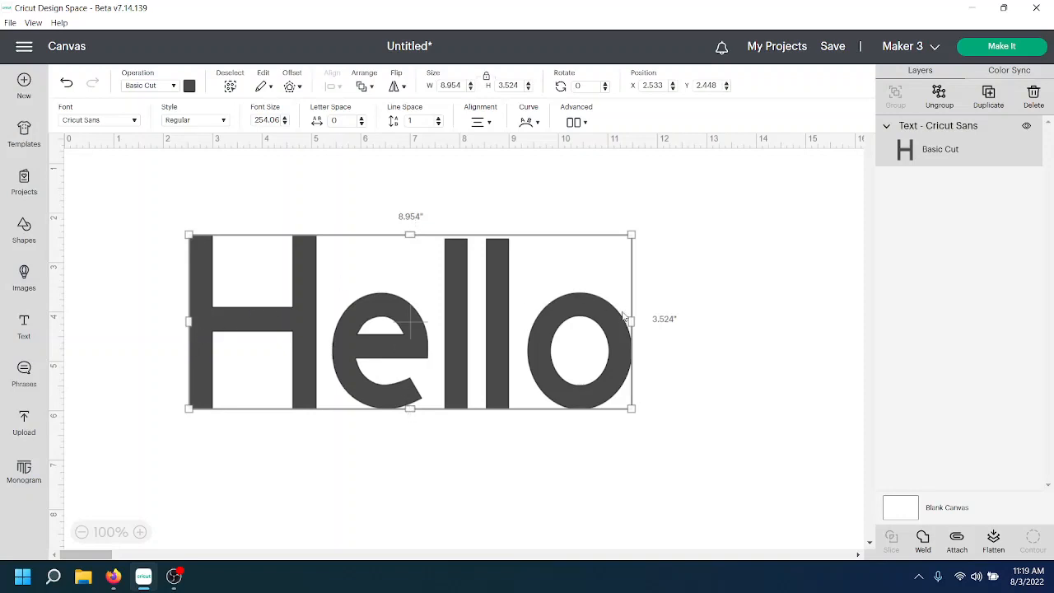
mouse_move(713, 293)
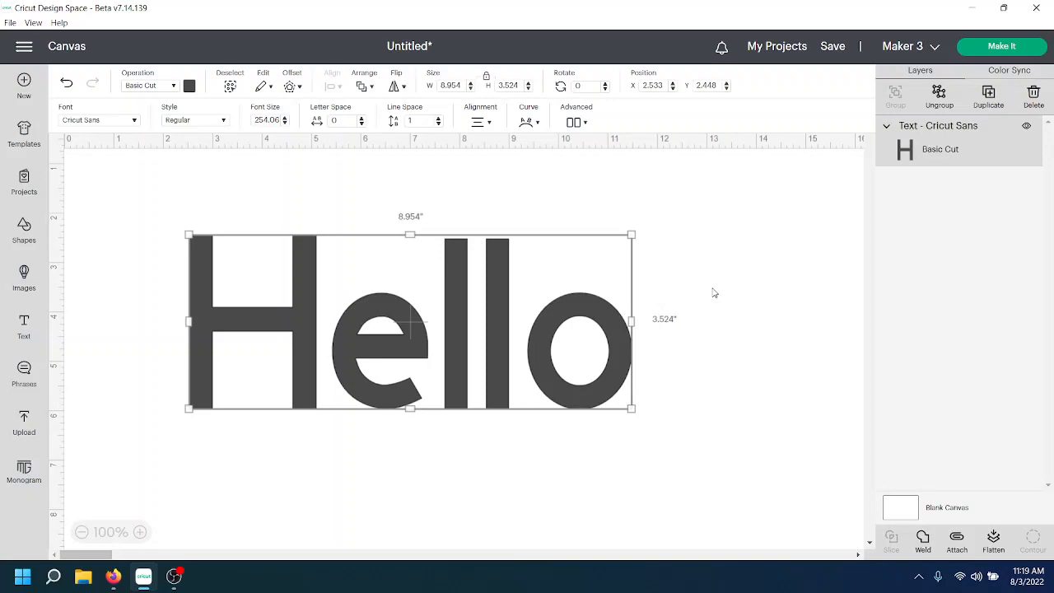
mouse_move(639, 221)
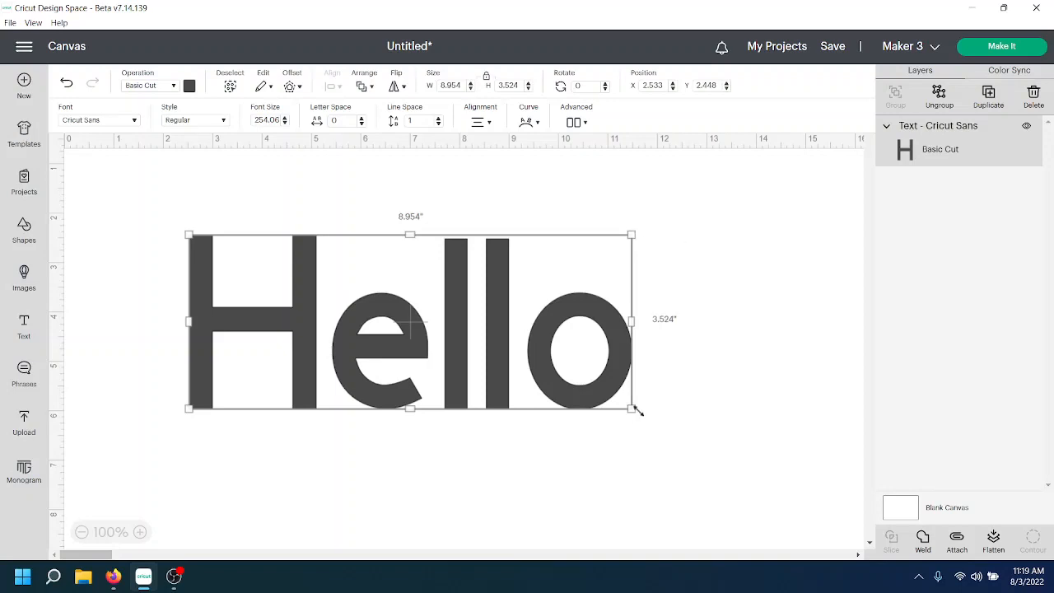
mouse_move(185, 435)
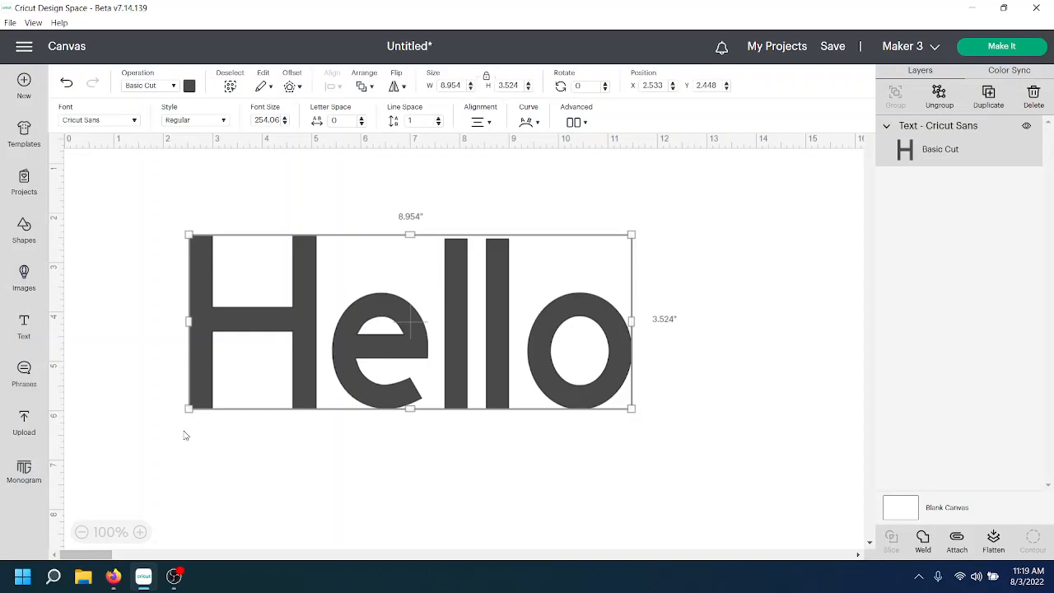
mouse_move(185, 222)
text(3)
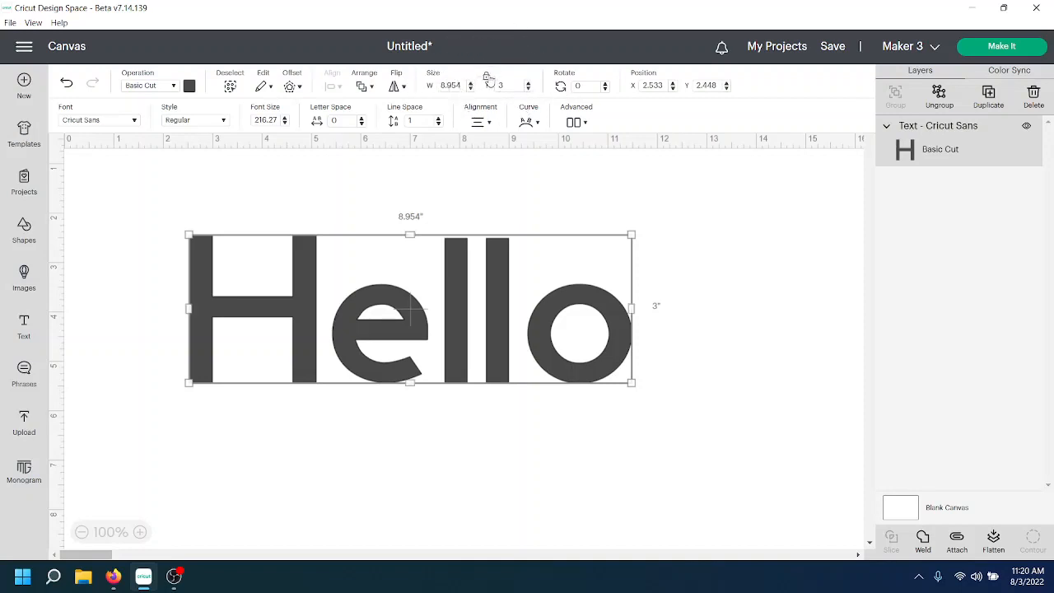
Rescale the Hello text with the corner handle to about 10.15 by 3.40 inches.
drag(633, 383, 673, 395)
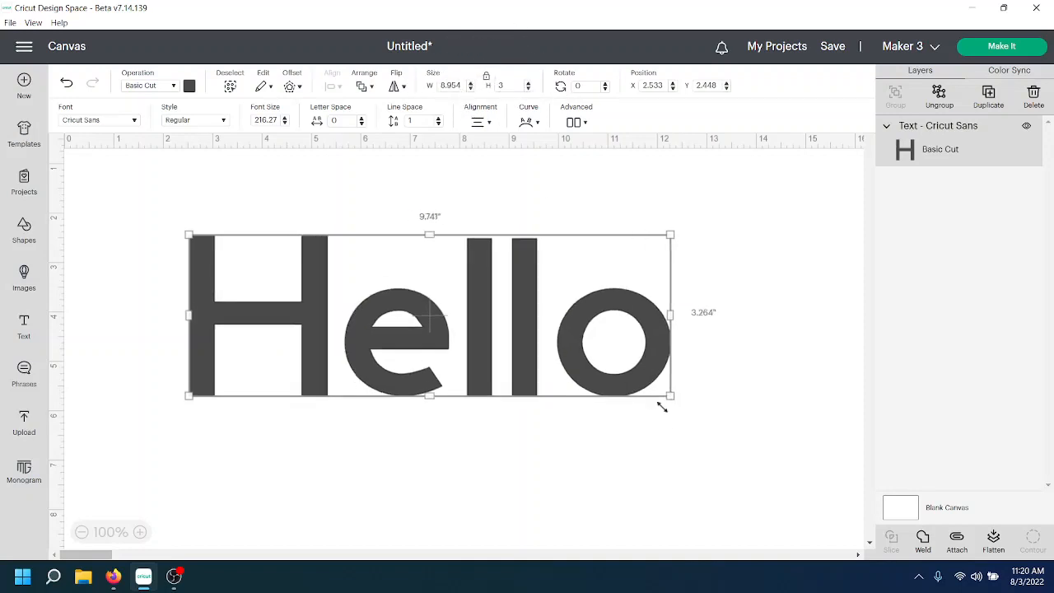
drag(669, 396, 741, 419)
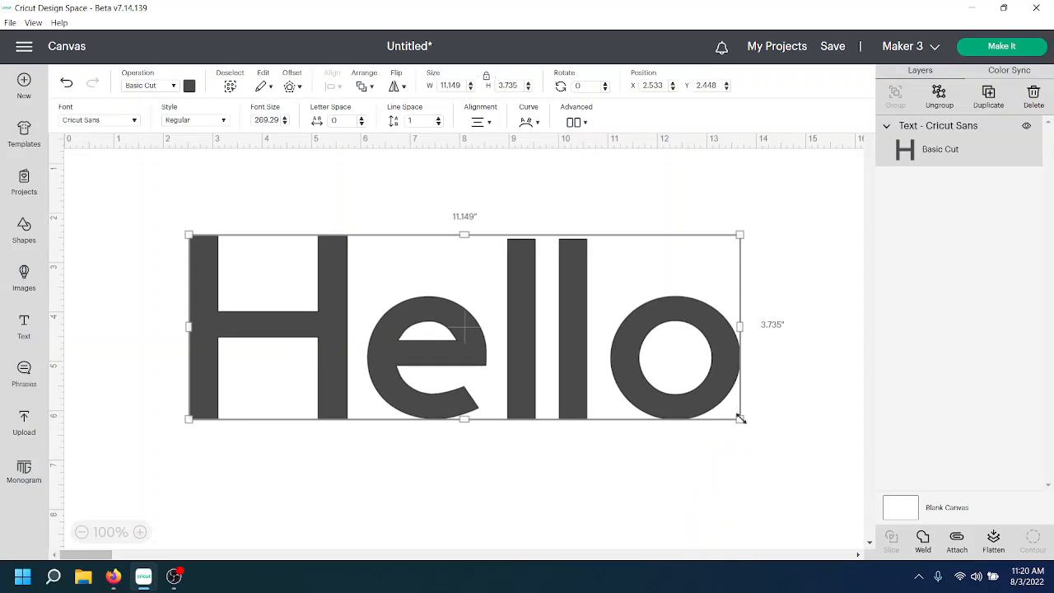
drag(739, 418, 691, 402)
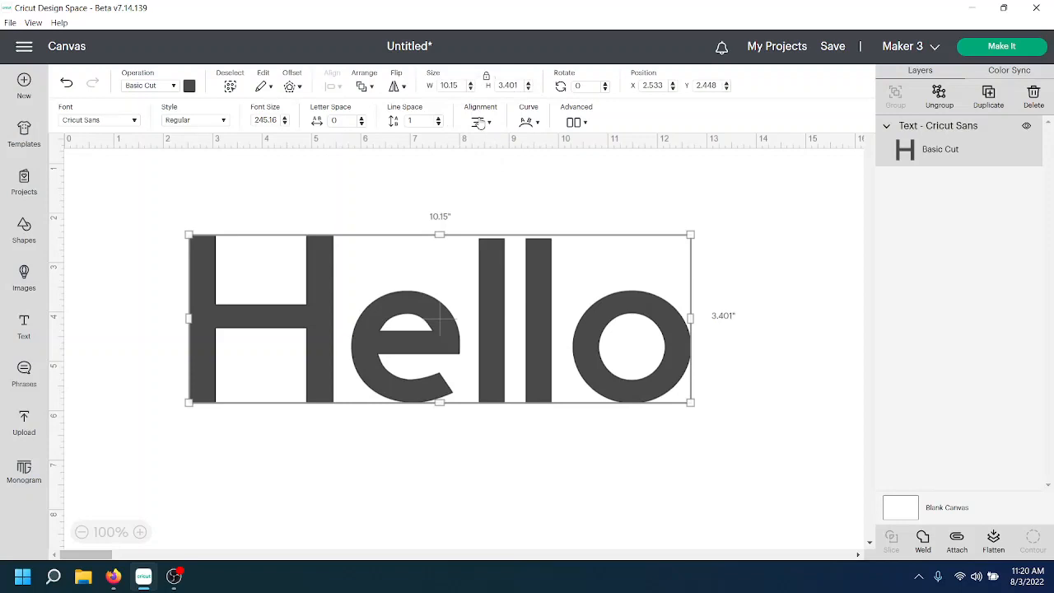
Show the Alignment dropdown's text alignment and wrap options for the Hello text.
click(481, 122)
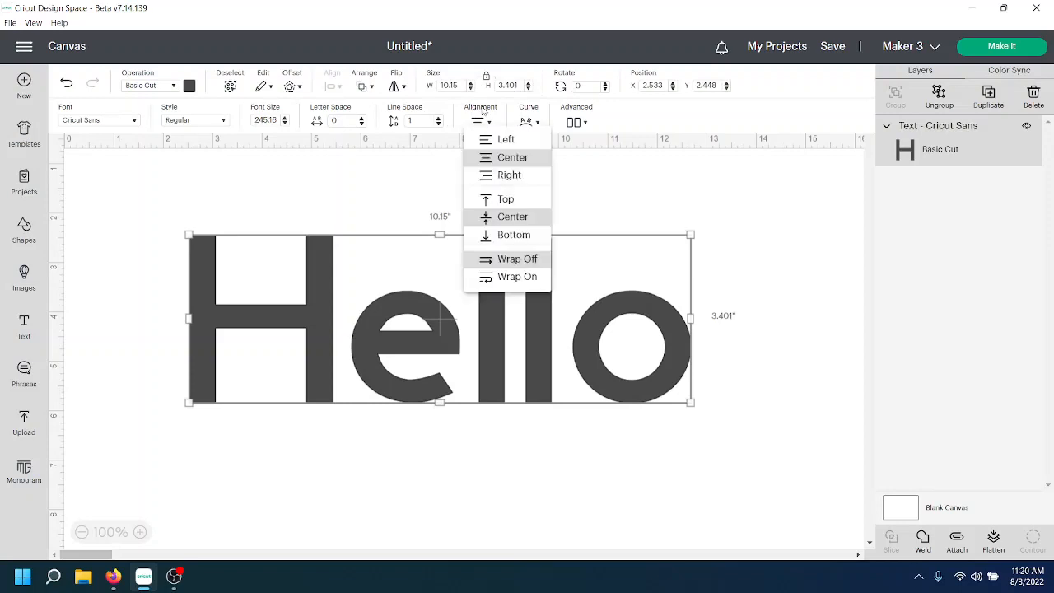
mouse_move(504, 265)
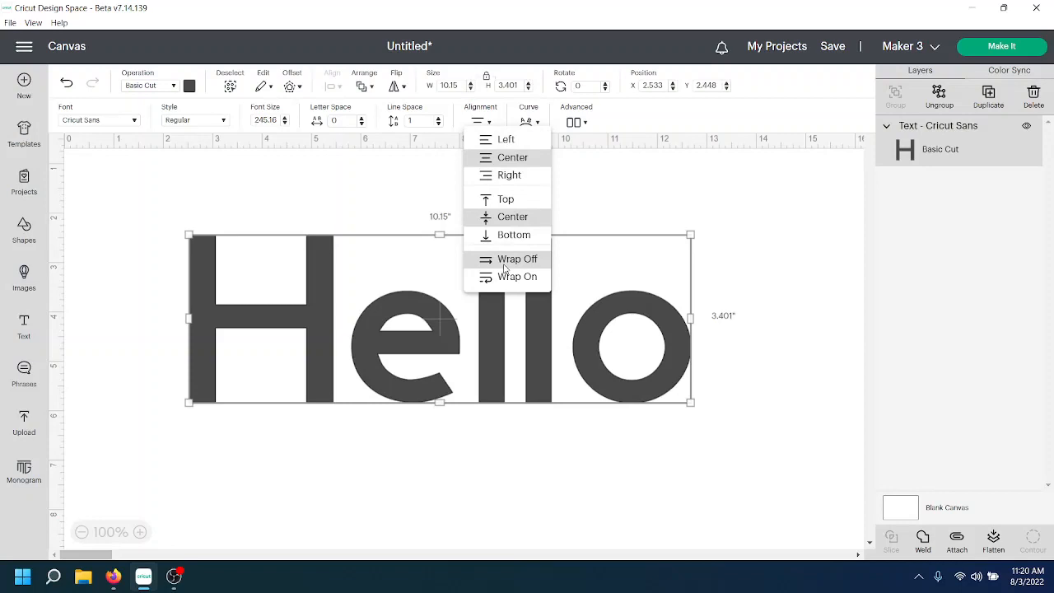
mouse_move(300, 178)
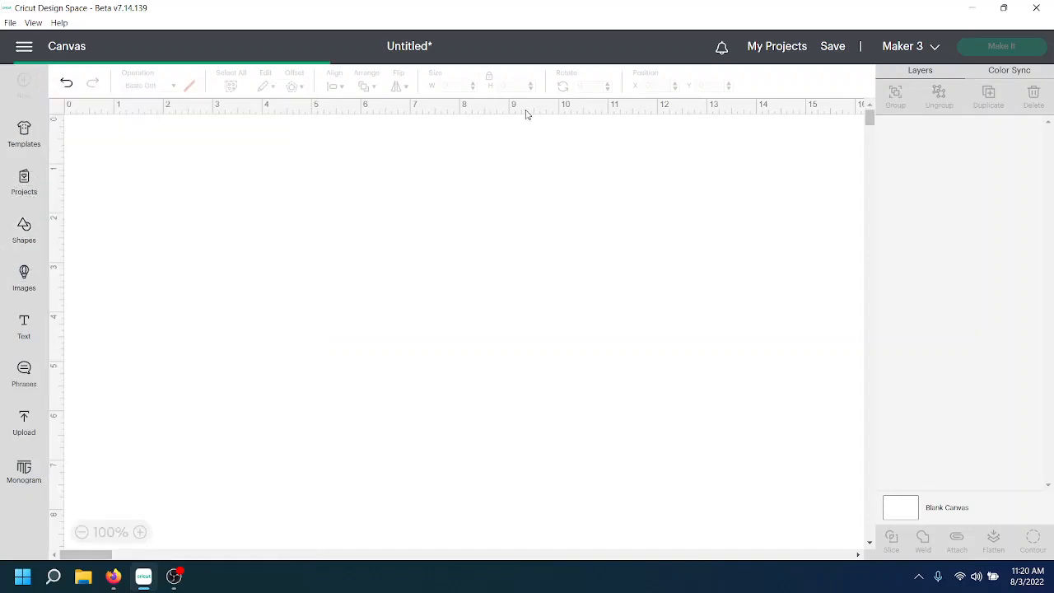
Add a square shape and move it toward the centre of the canvas.
click(23, 229)
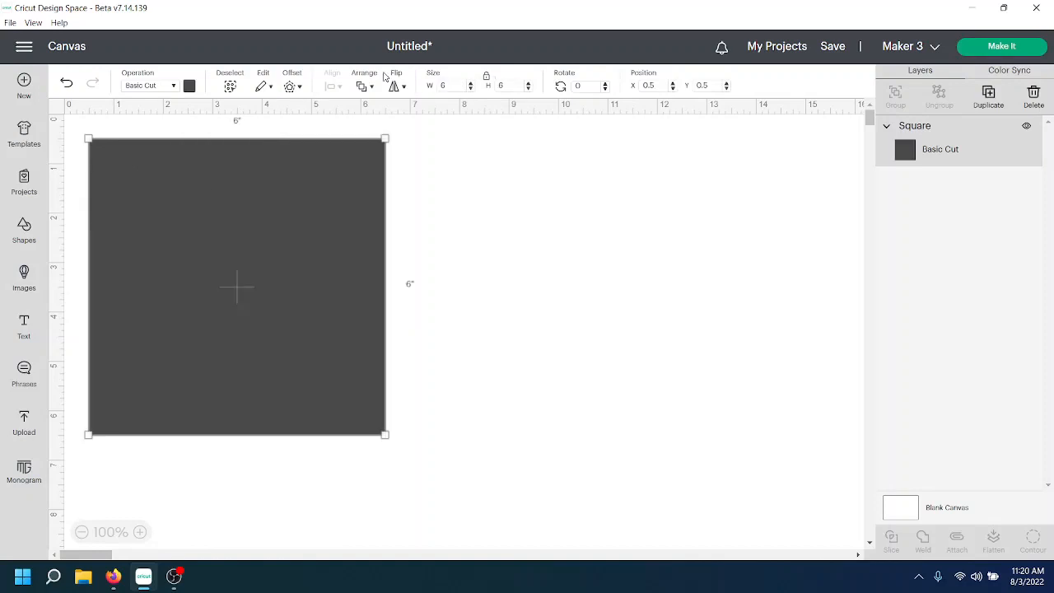
drag(238, 286, 495, 349)
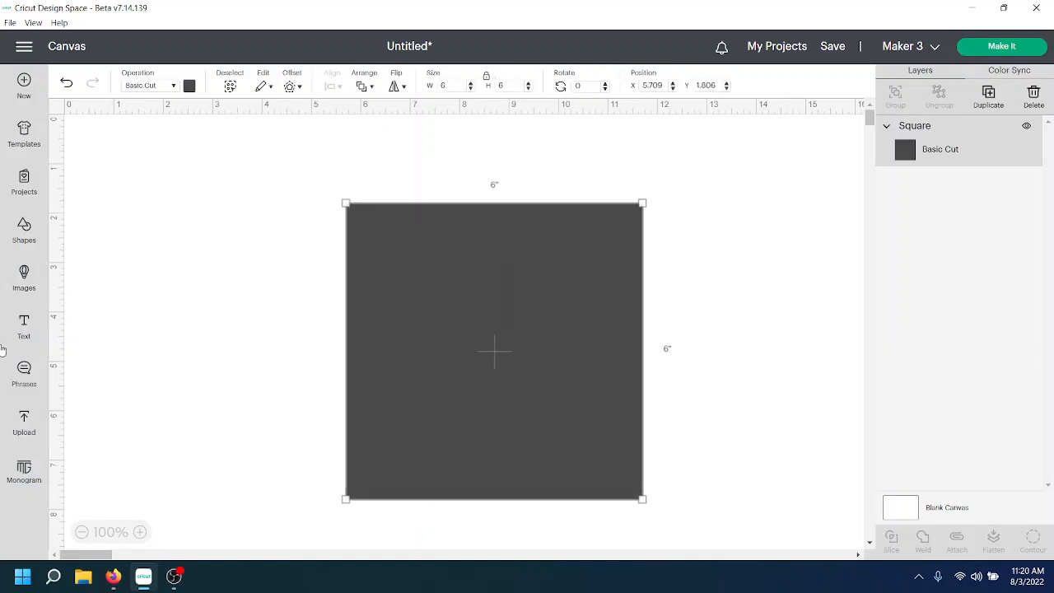
Add 'hello' text, place it on the square and colour it light blue.
click(23, 319)
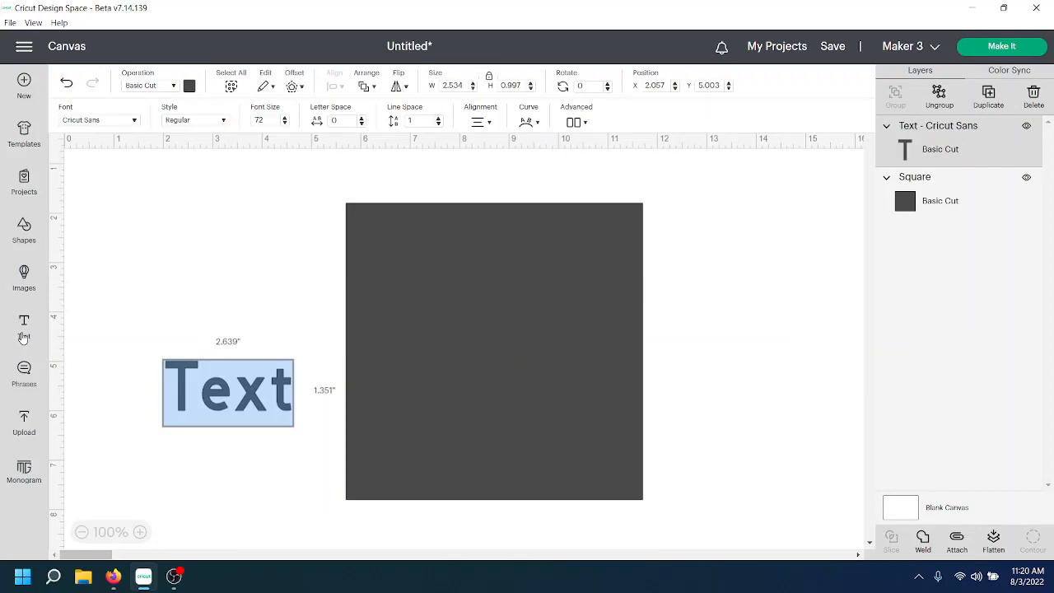
text(hello)
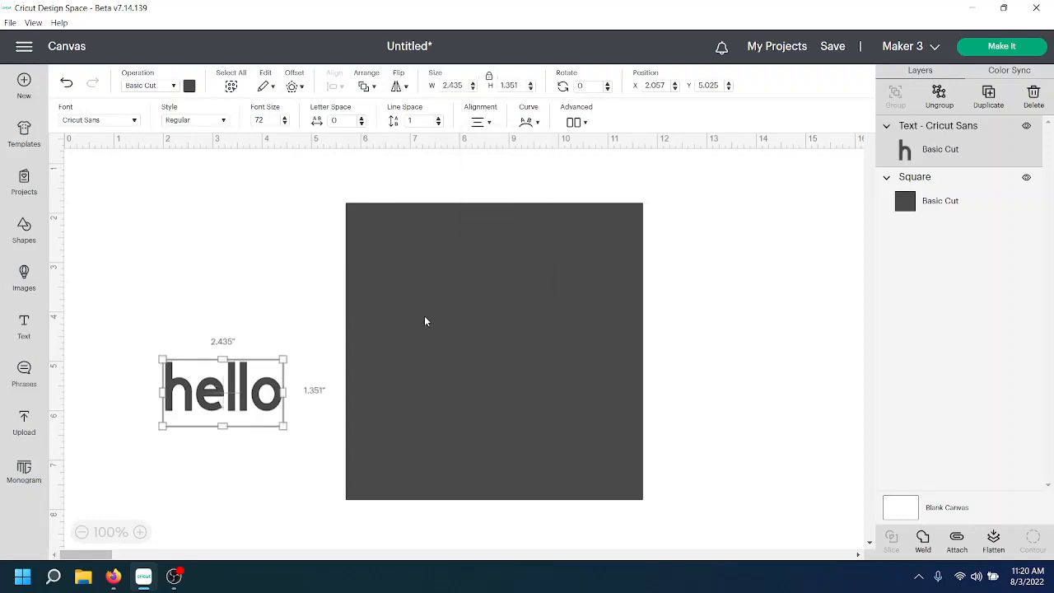
drag(222, 392, 412, 254)
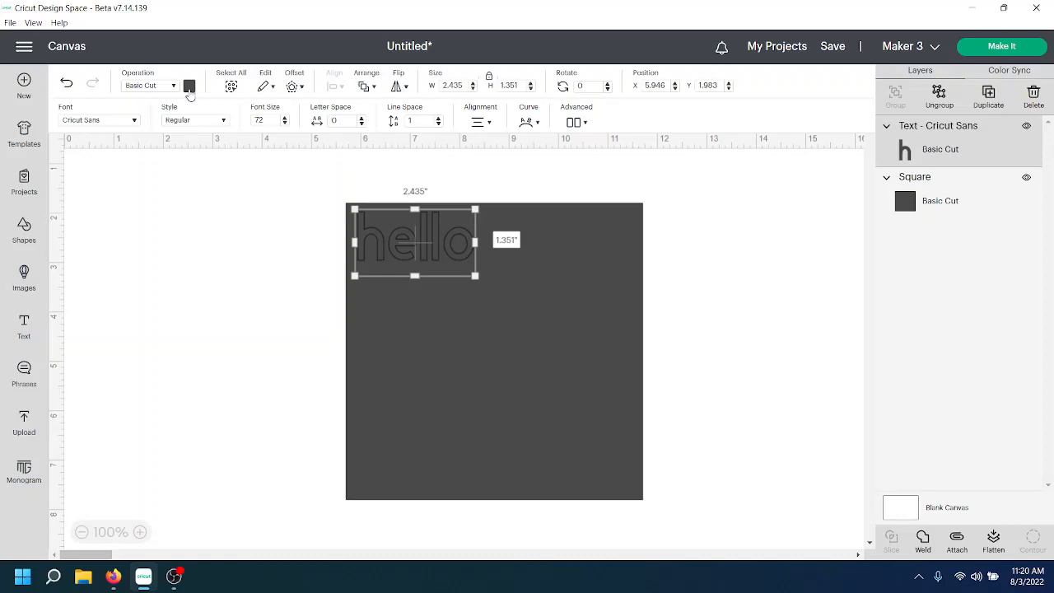
click(190, 86)
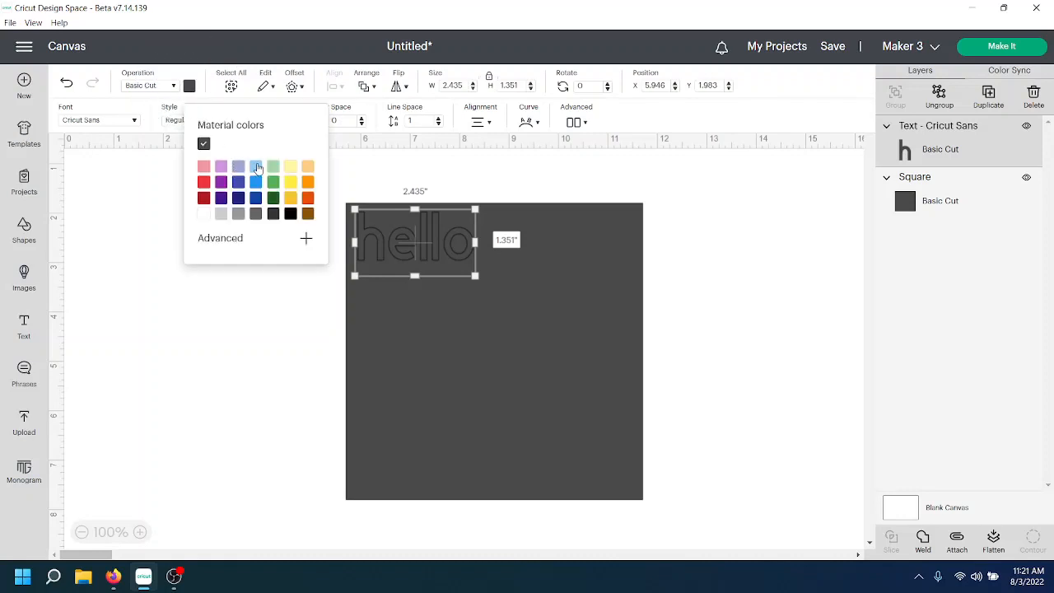
click(257, 166)
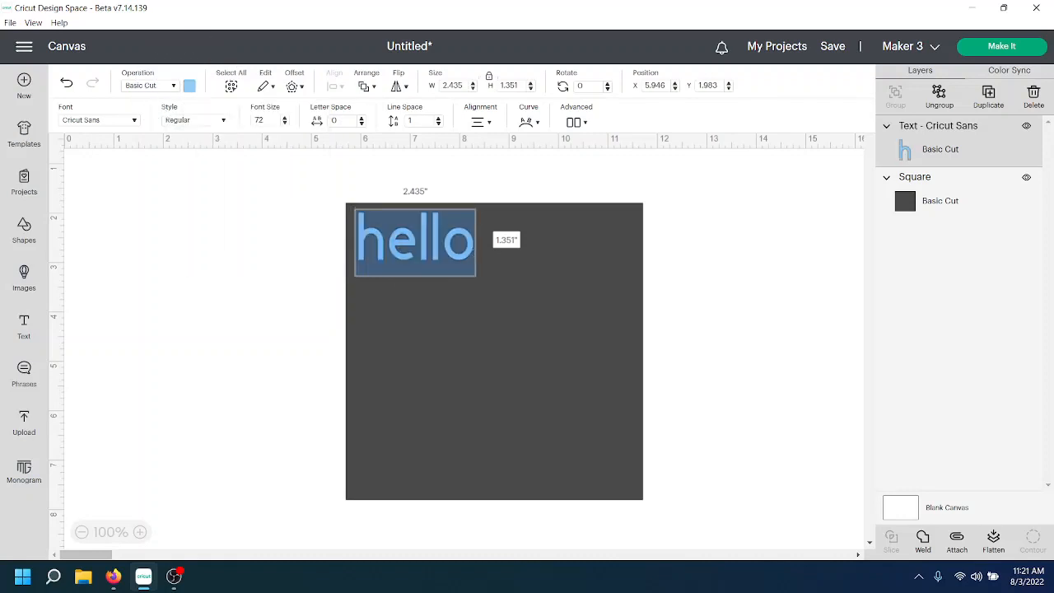
Extend the text by adding 'how are' after hello.
click(486, 241)
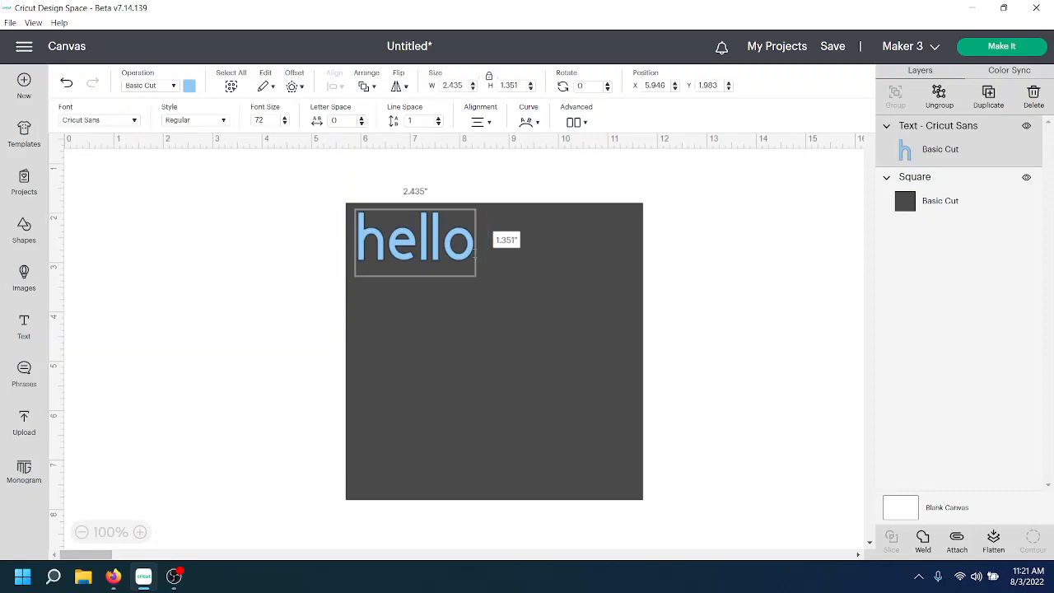
text(how are you toda)
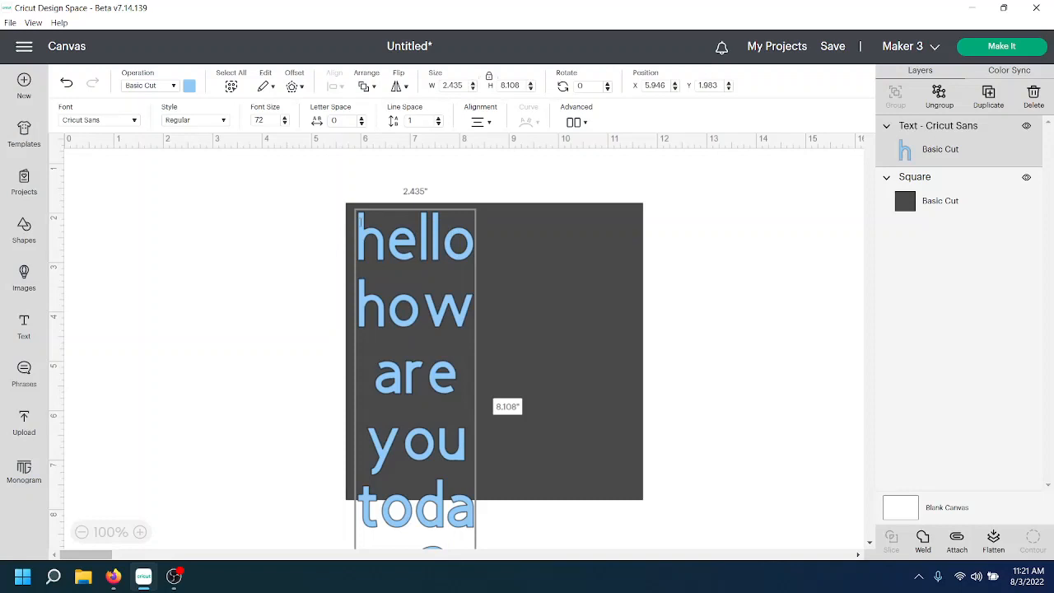
Resize the 'hello how are you today?' text box so it runs on one line about 9.6 inches wide.
click(415, 308)
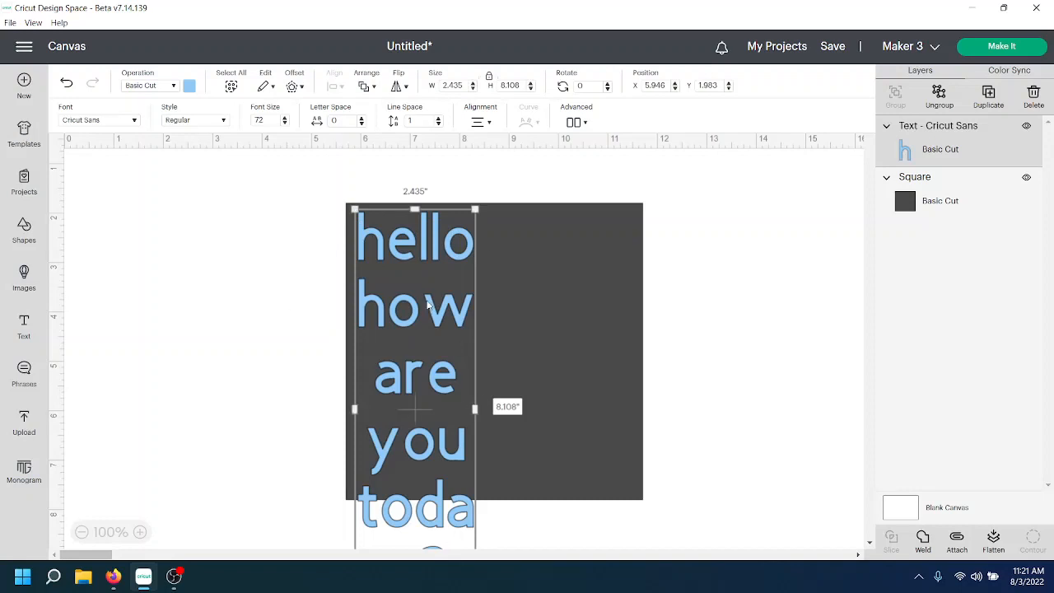
mouse_move(474, 408)
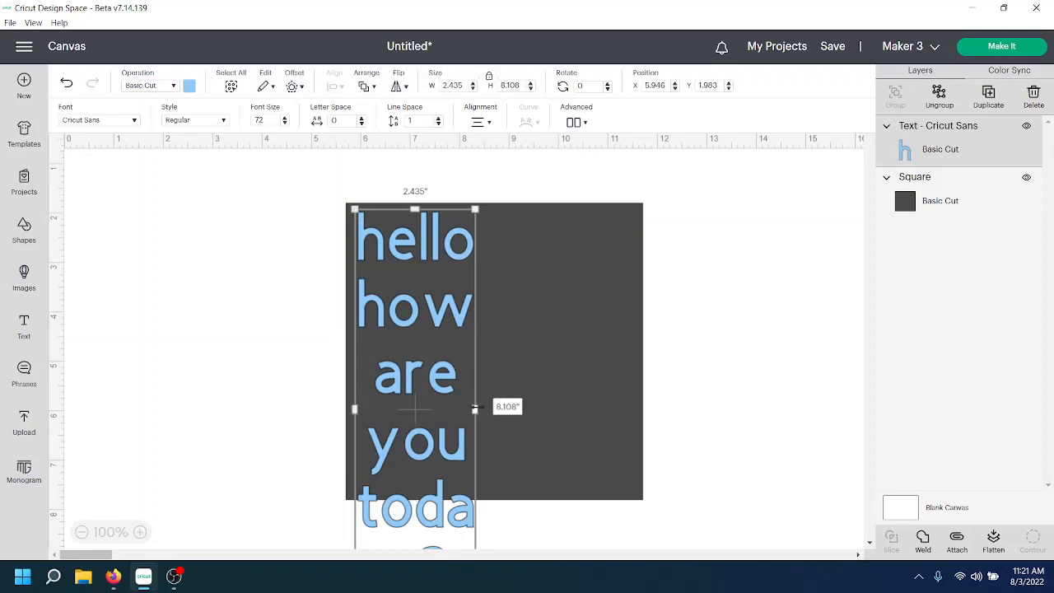
drag(474, 409, 634, 408)
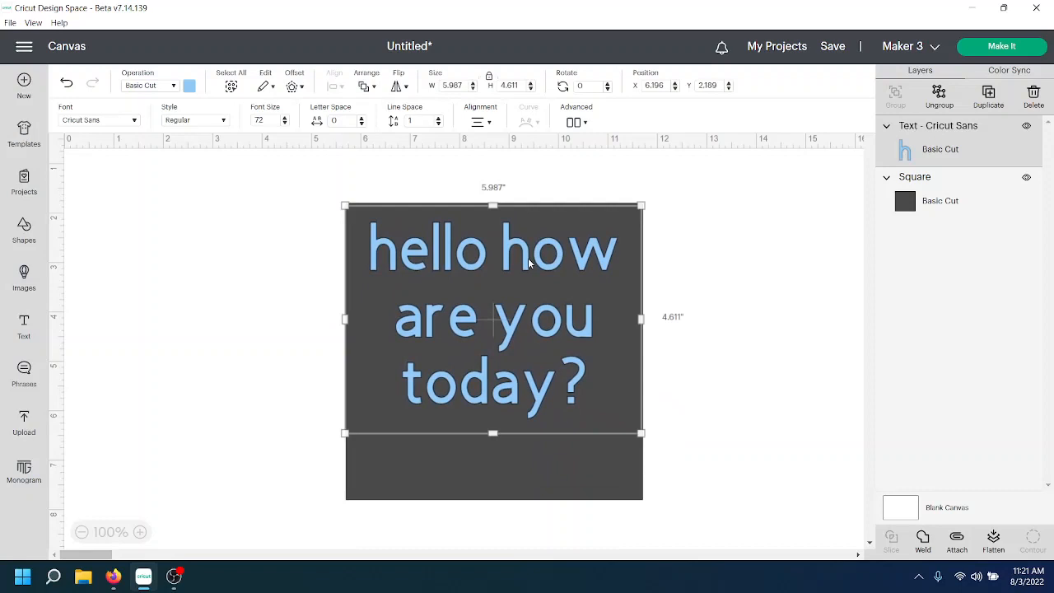
drag(494, 433, 494, 463)
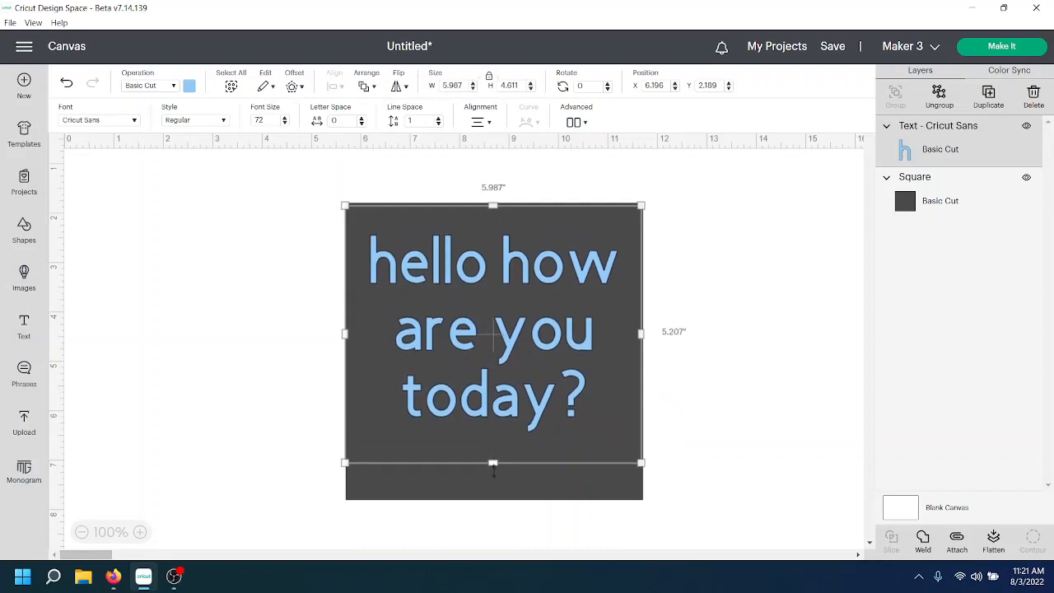
drag(493, 461, 492, 501)
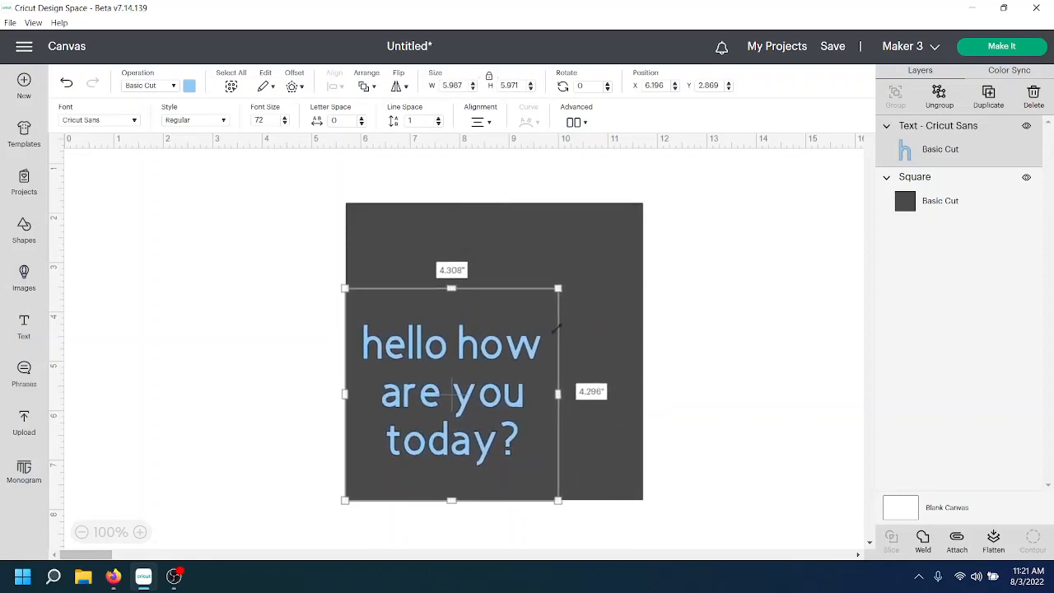
drag(452, 393, 495, 348)
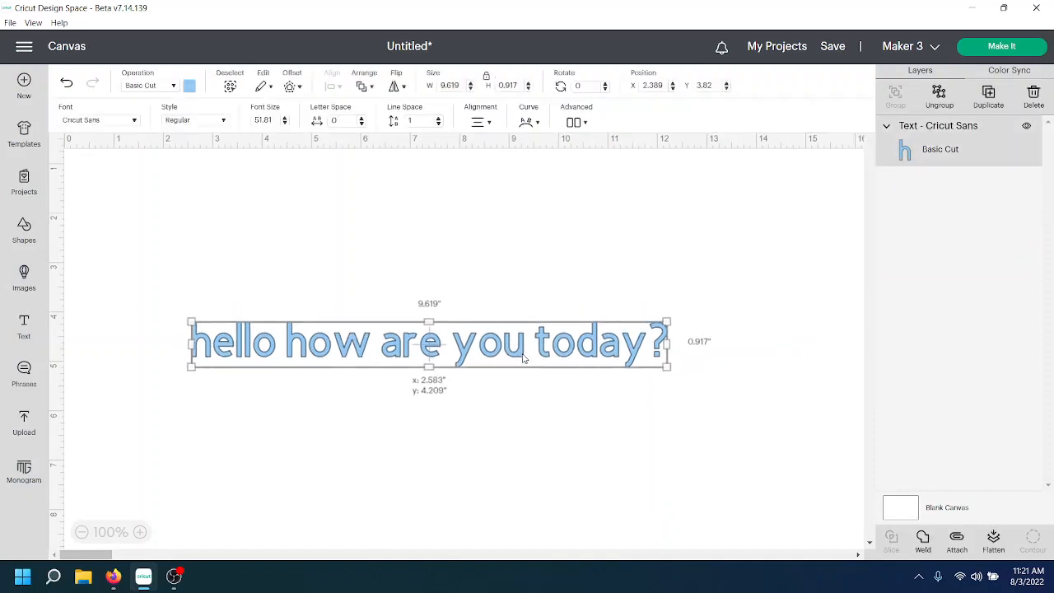
Move the text lower on the canvas and show the Cricut font list.
drag(428, 341, 437, 408)
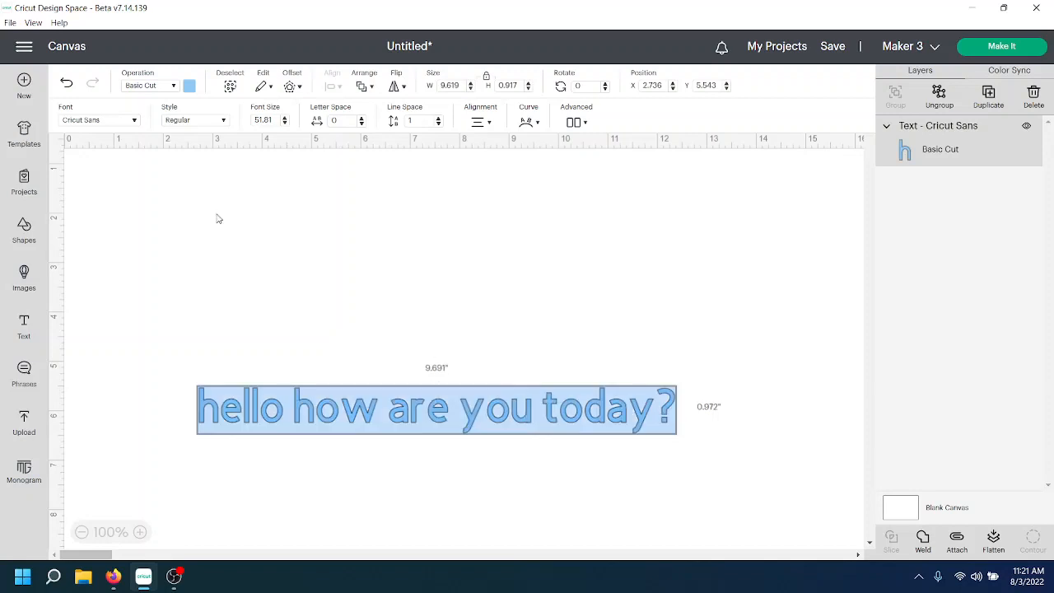
click(98, 118)
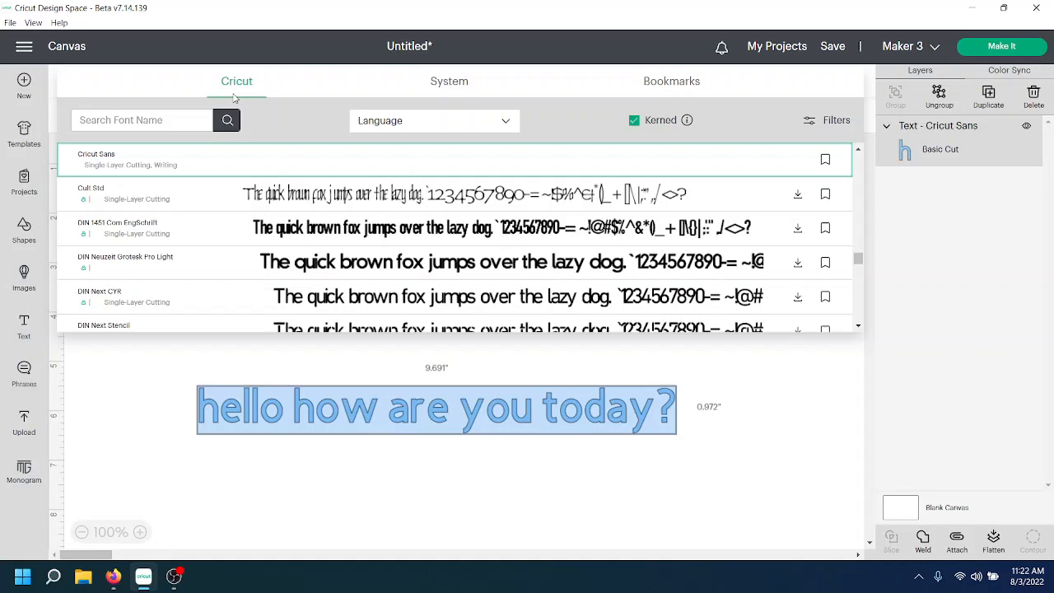
mouse_move(388, 99)
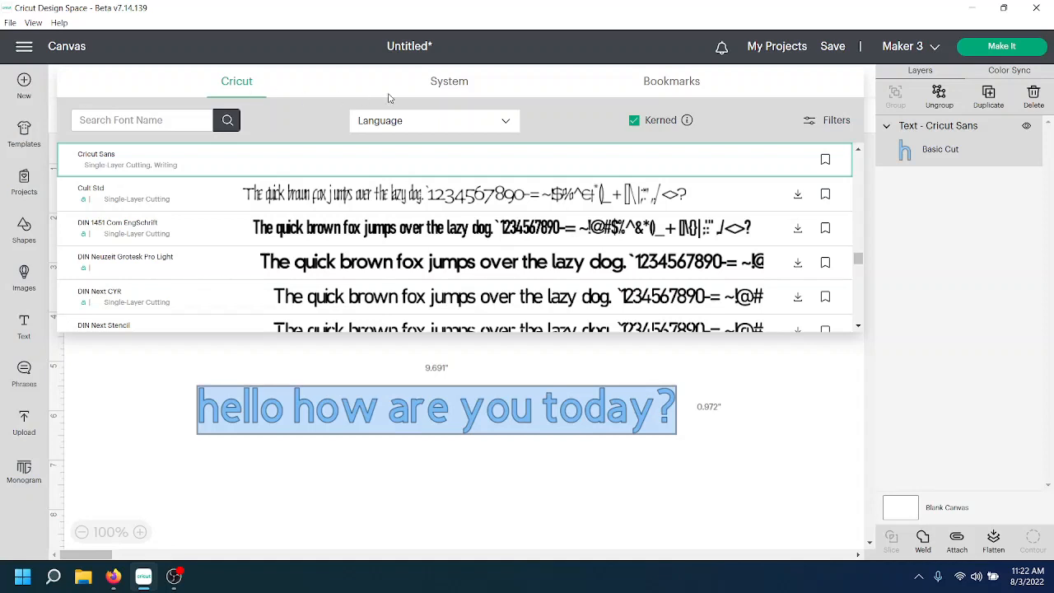
Browse the System and Bookmarks font tabs (Baby Steps bookmarked), then return to Cricut fonts.
click(448, 80)
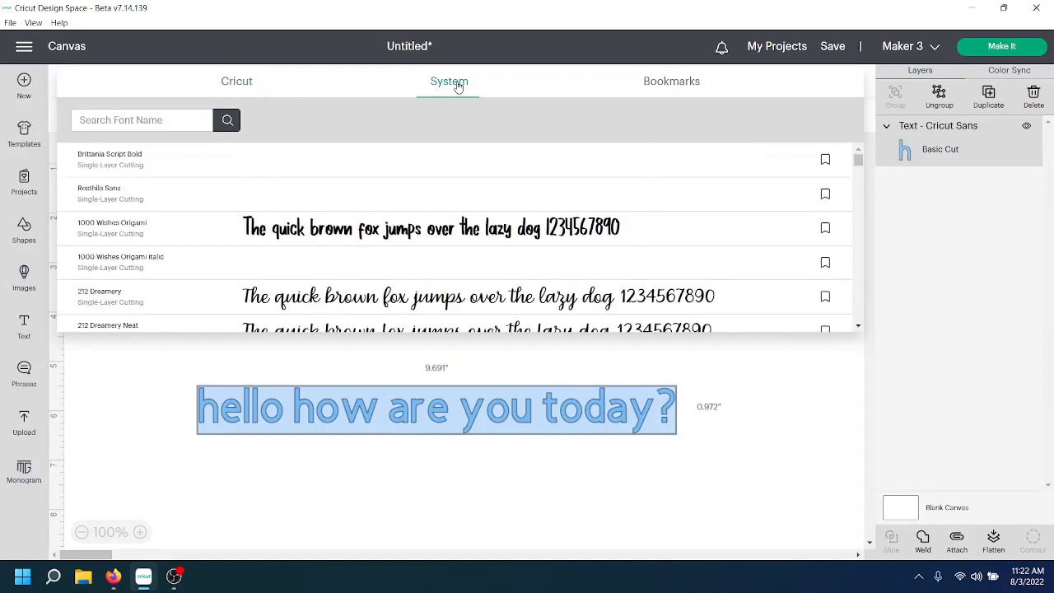
click(672, 81)
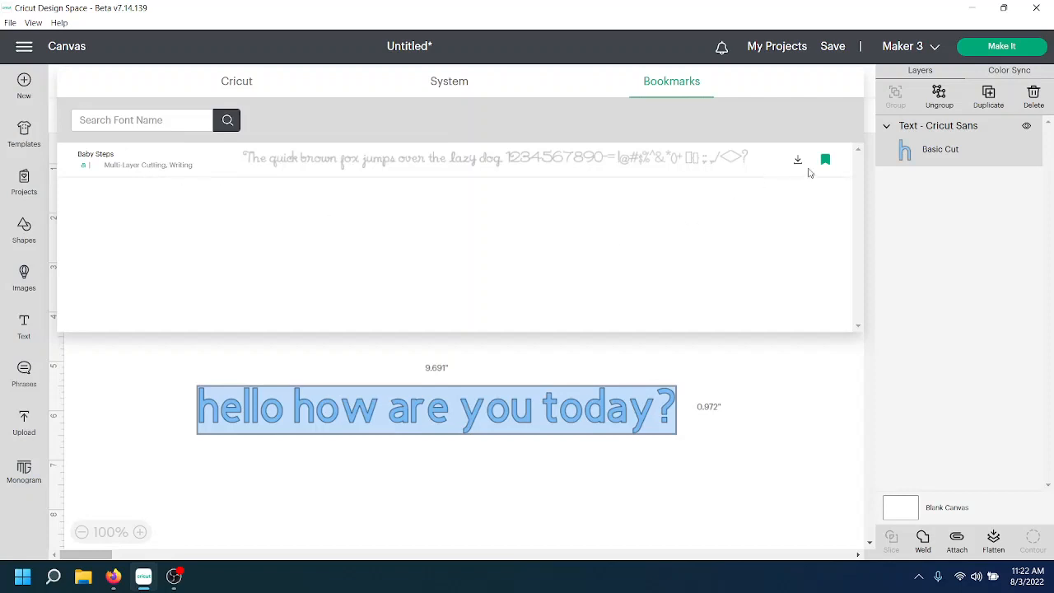
mouse_move(826, 160)
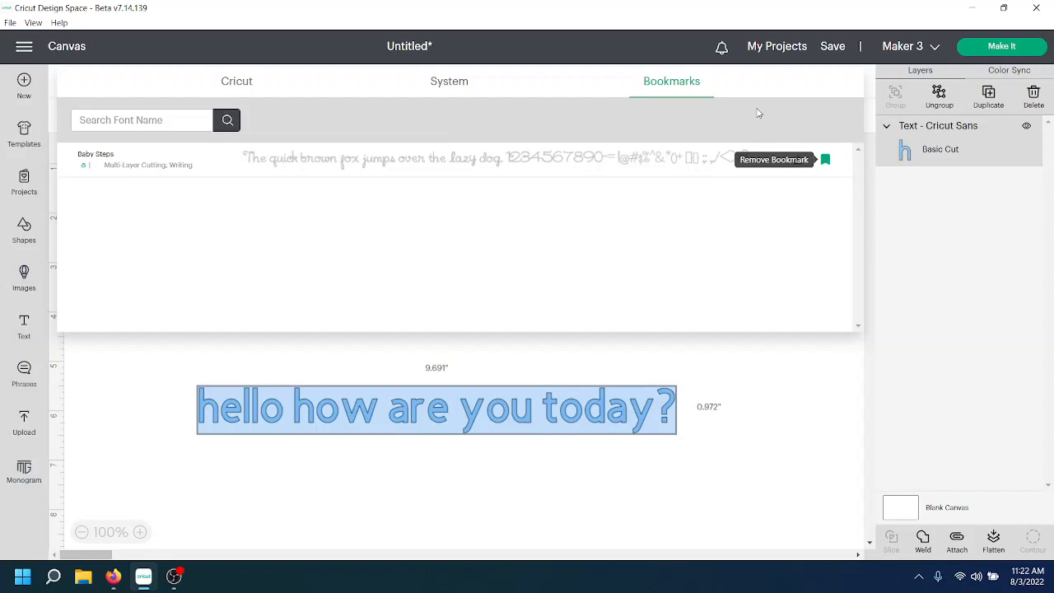
mouse_move(296, 152)
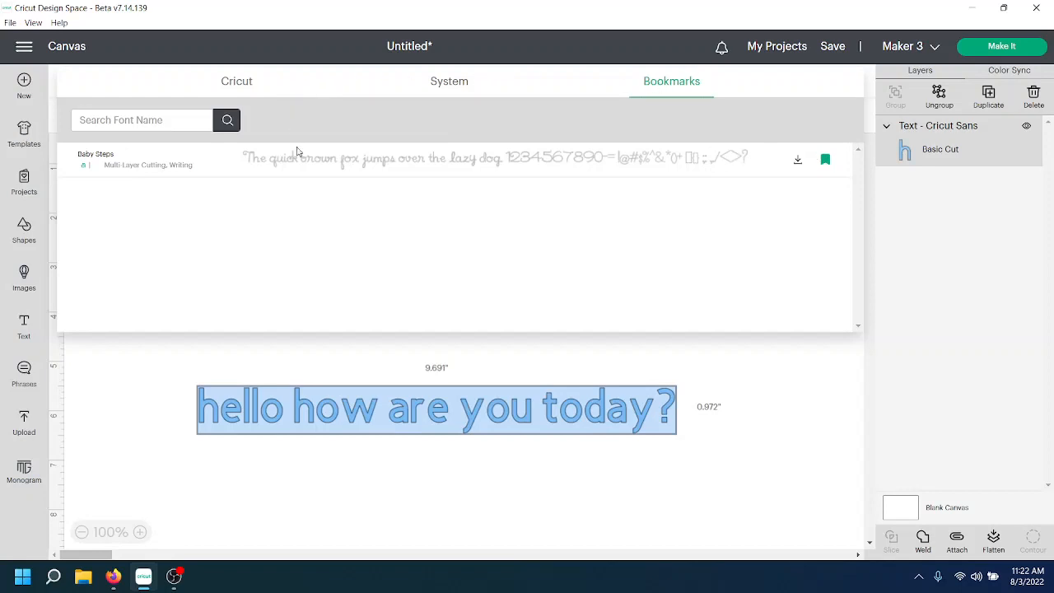
mouse_move(653, 83)
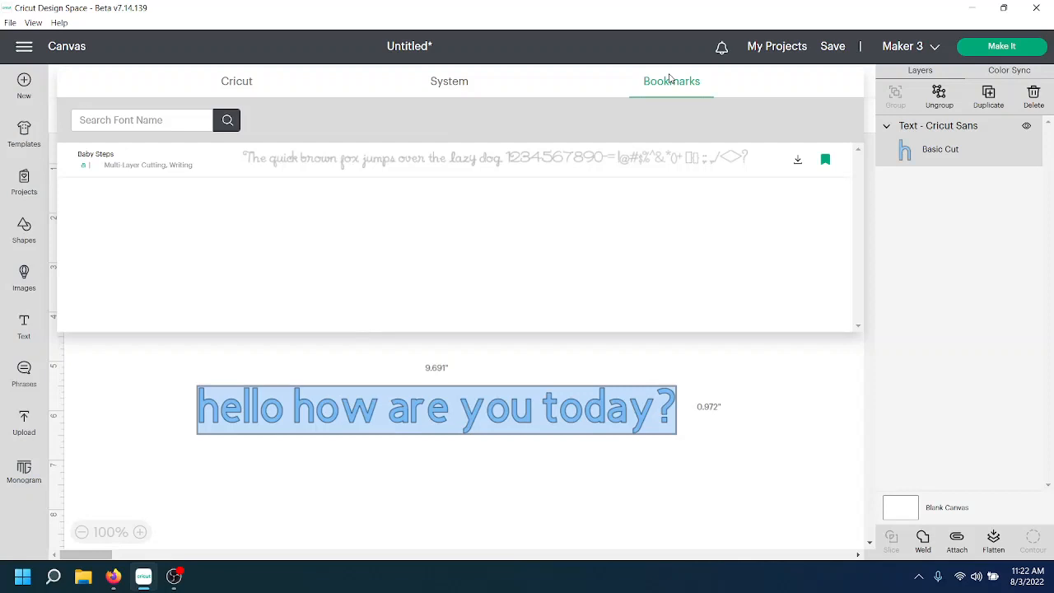
click(237, 81)
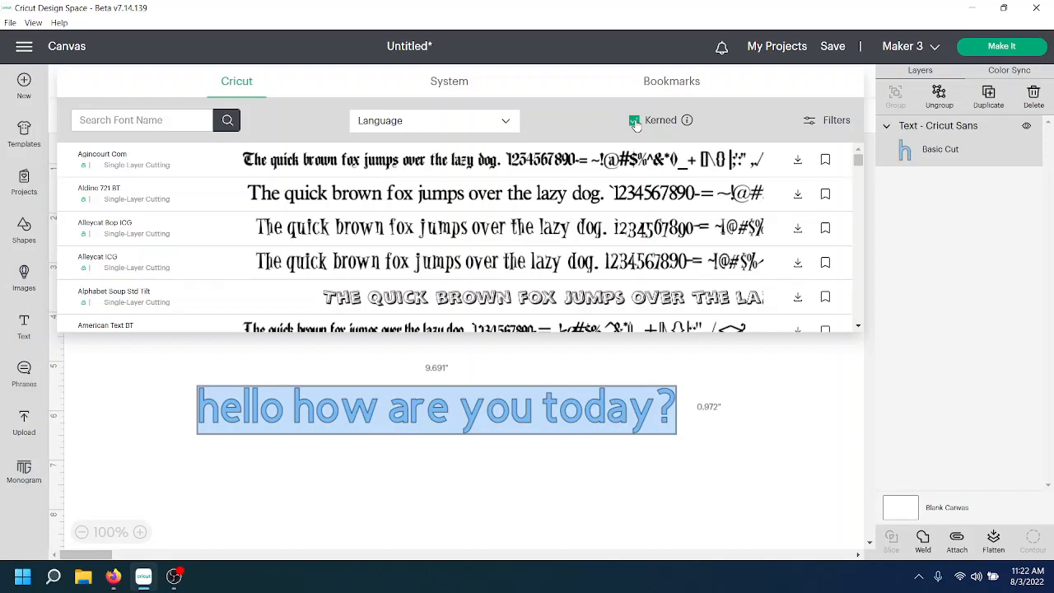
Untick the Kerned filter so the Cricut list shows all fonts.
click(634, 120)
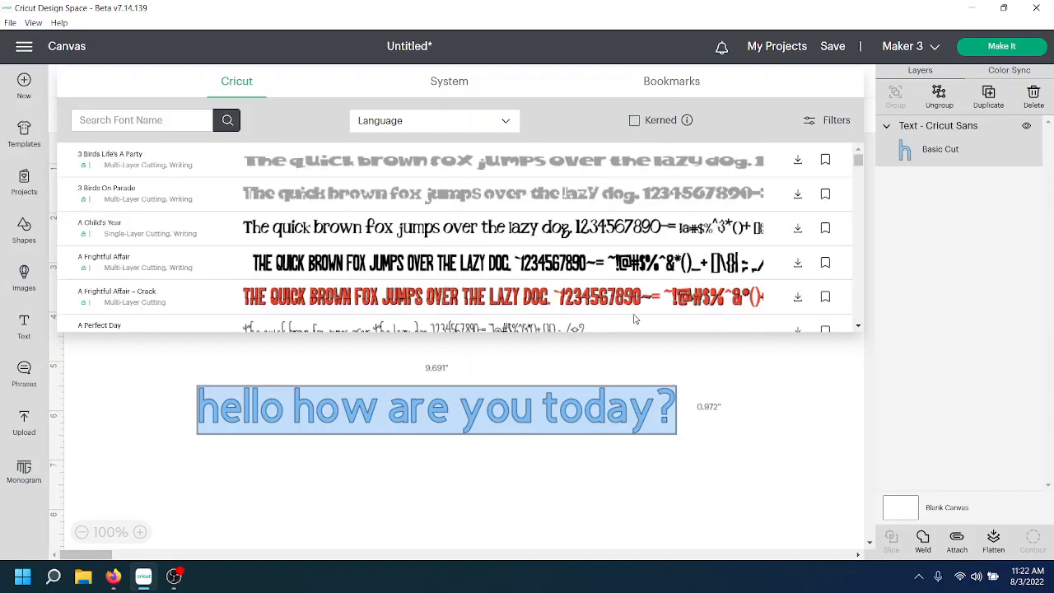
mouse_move(688, 120)
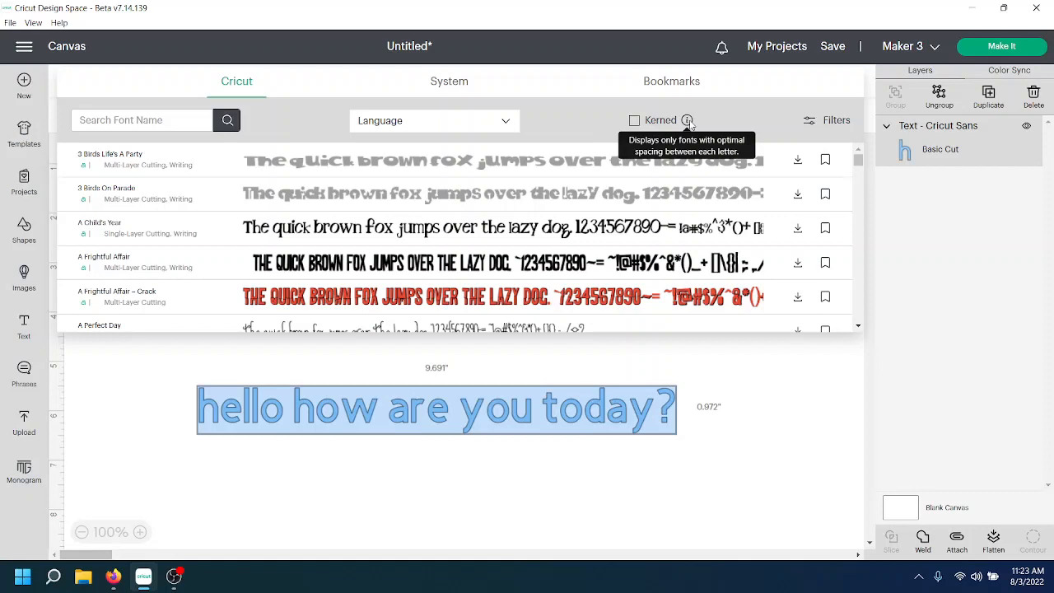
mouse_move(832, 129)
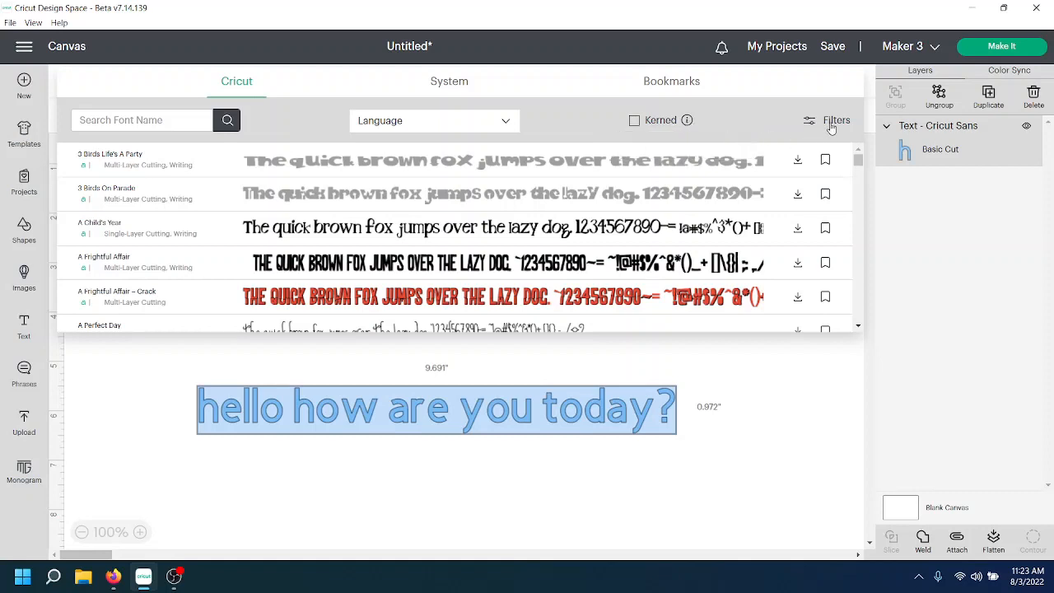
Show the font filter checklist (Multi-Layer, Single Layer, Writing, Stencil, Free, Purchases, Downloads) with none ticked.
click(835, 120)
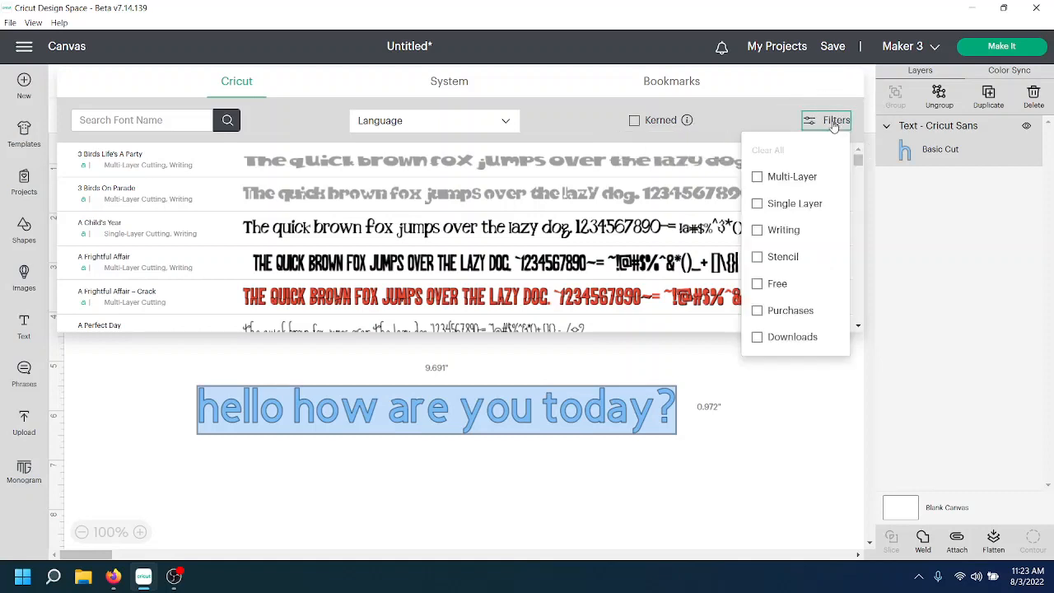
mouse_move(809, 181)
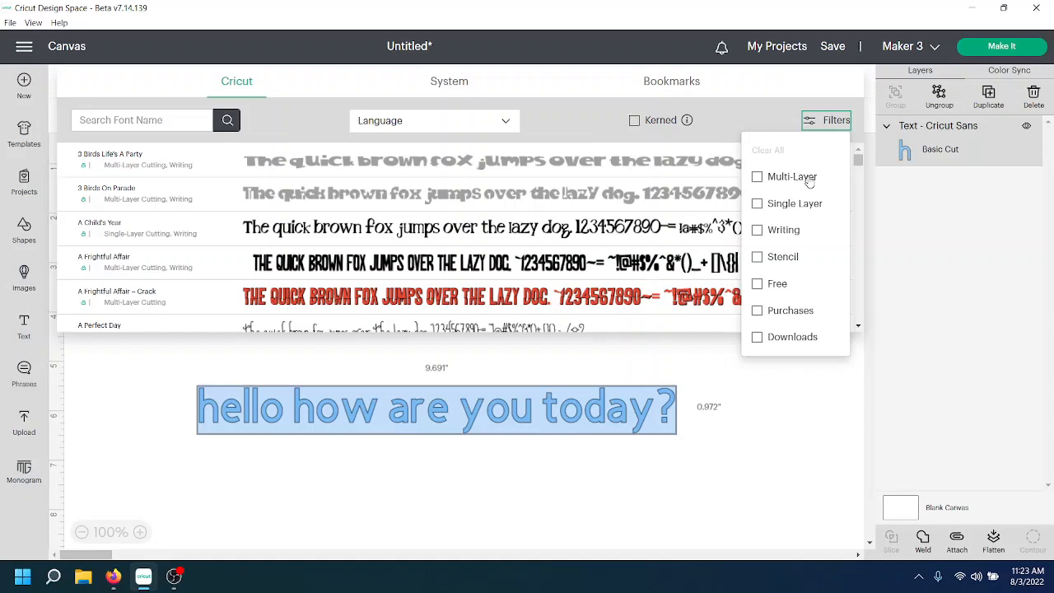
mouse_move(801, 224)
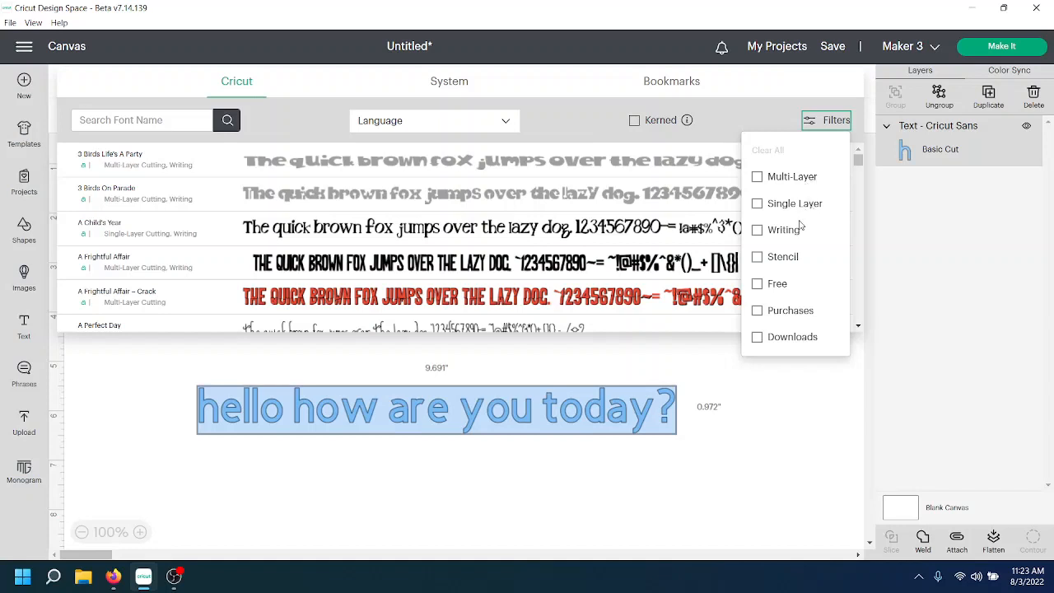
mouse_move(794, 261)
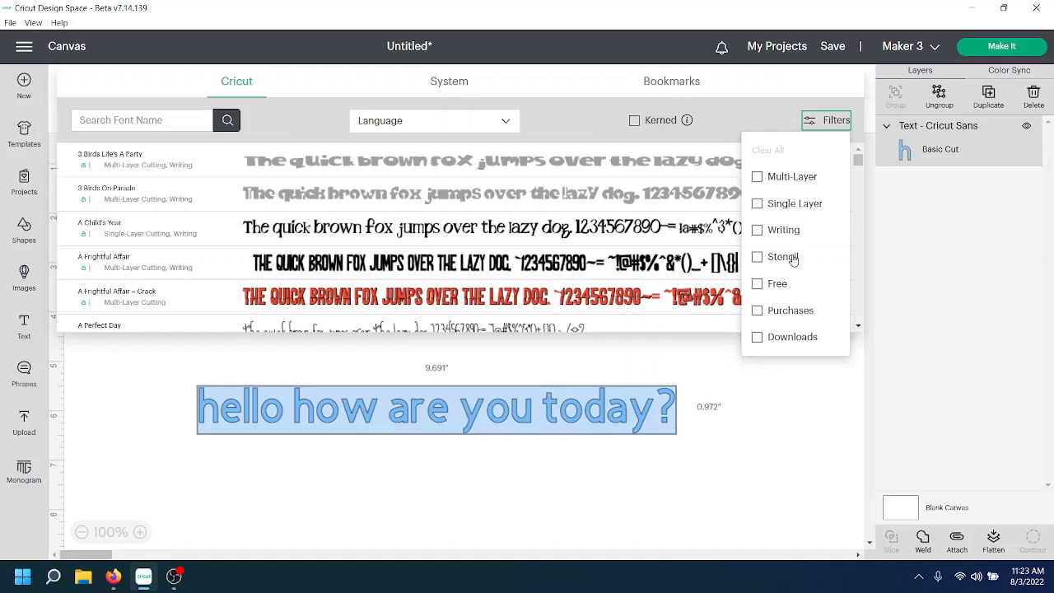
mouse_move(791, 316)
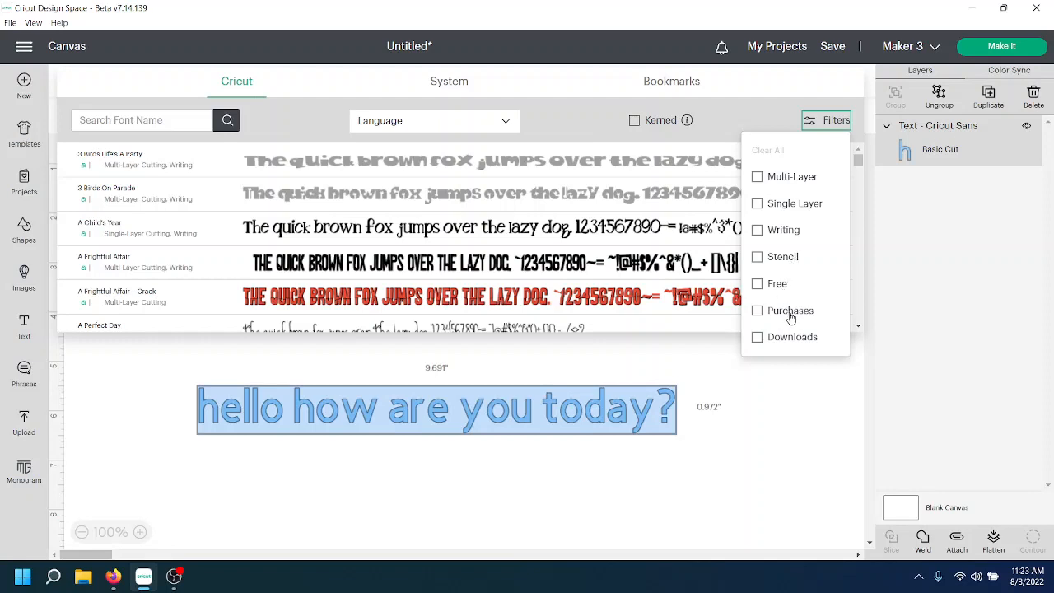
mouse_move(798, 346)
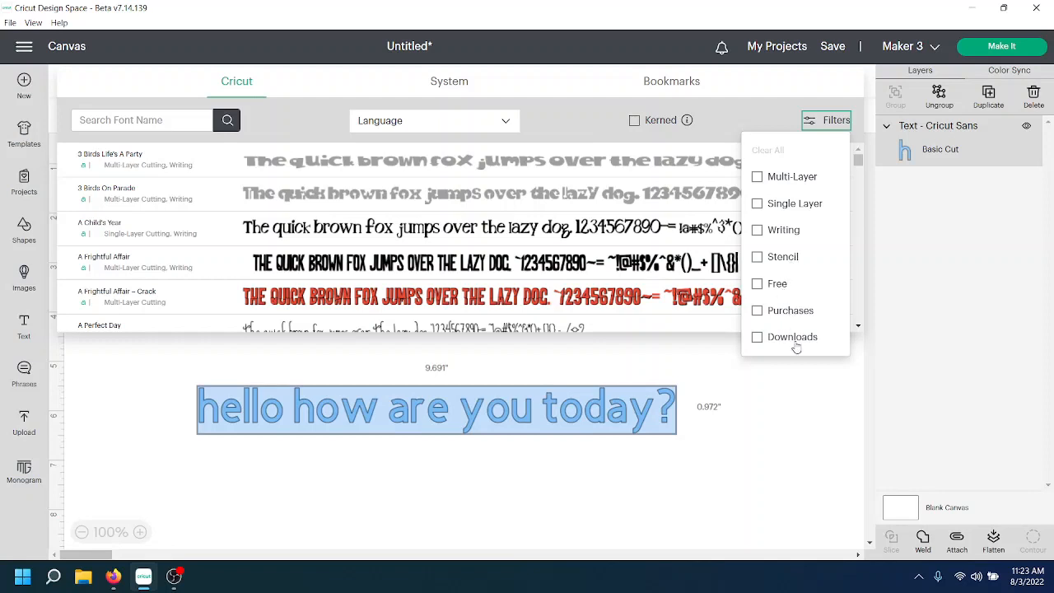
mouse_move(716, 86)
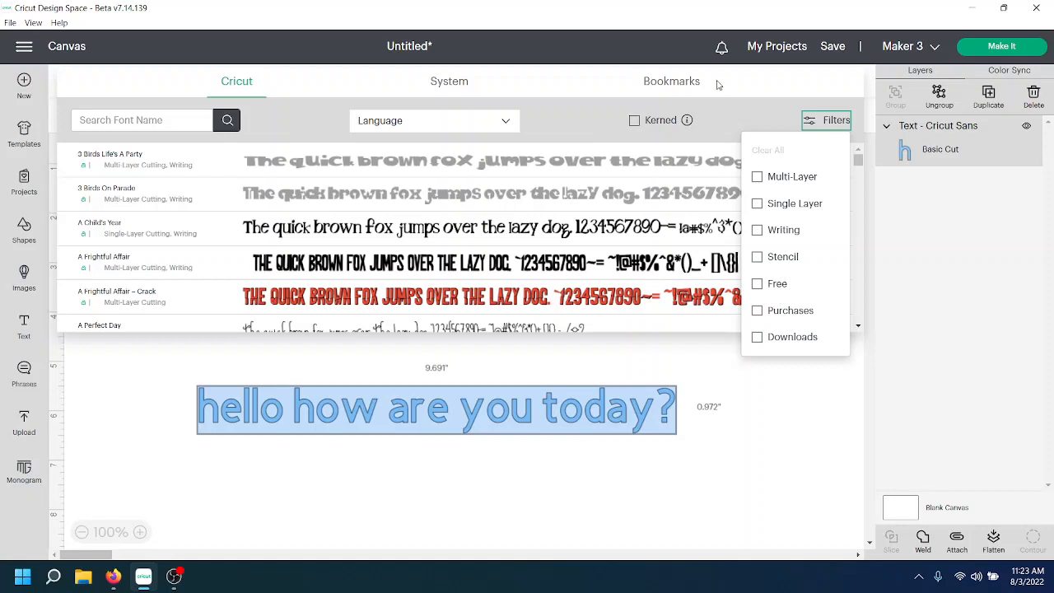
Bookmark the 1000 Wishes Origami system font, check it under Bookmarks, and close the font list.
click(448, 81)
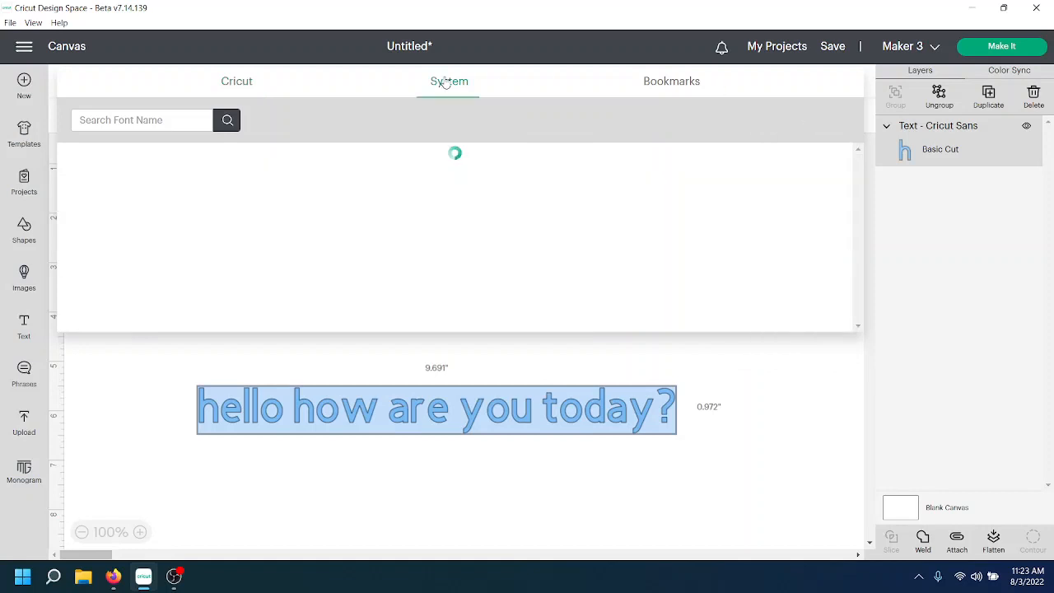
click(448, 81)
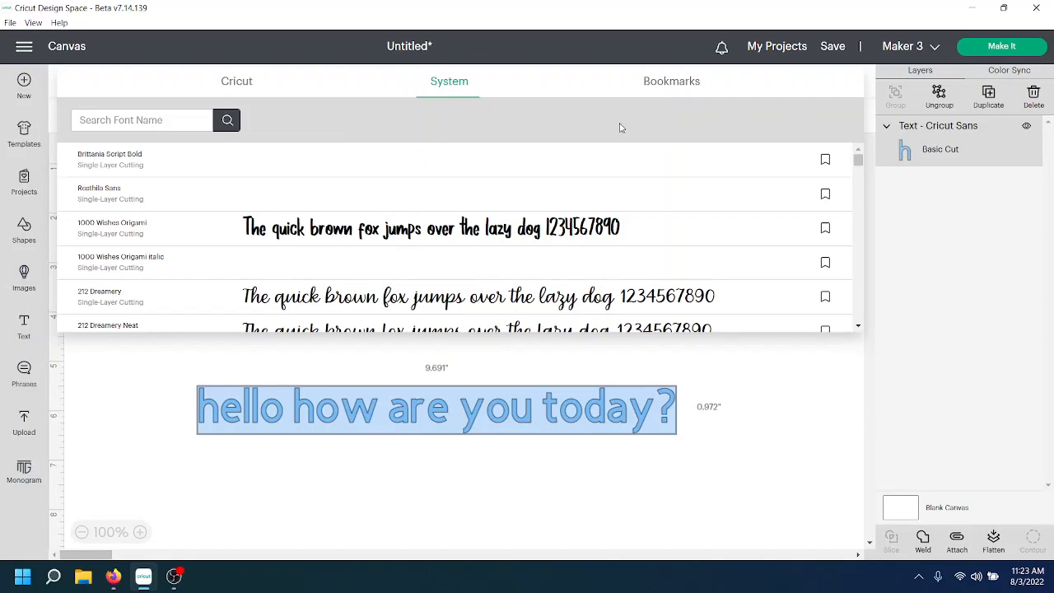
mouse_move(811, 234)
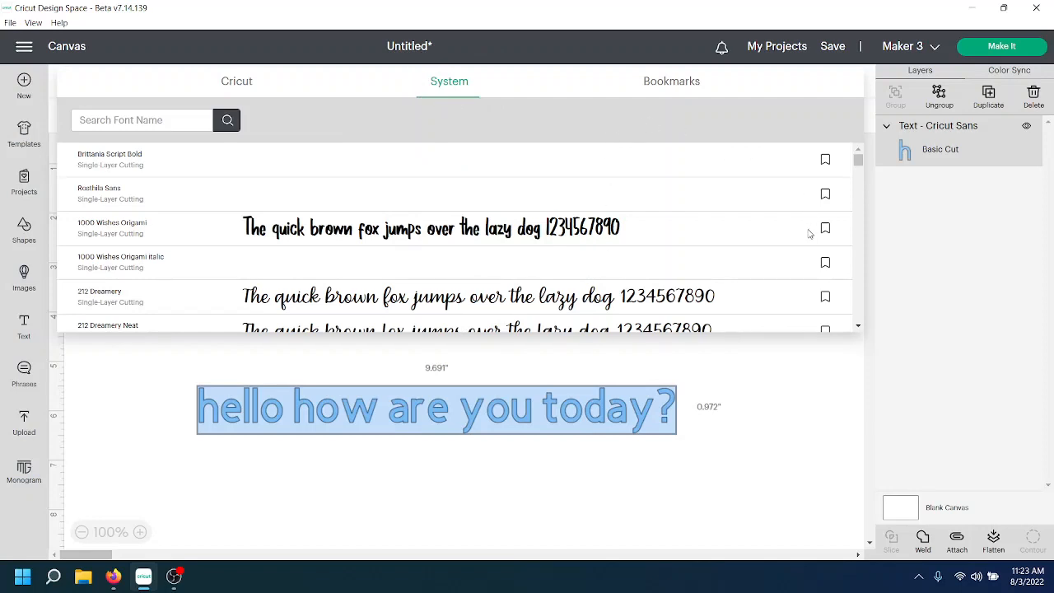
mouse_move(826, 227)
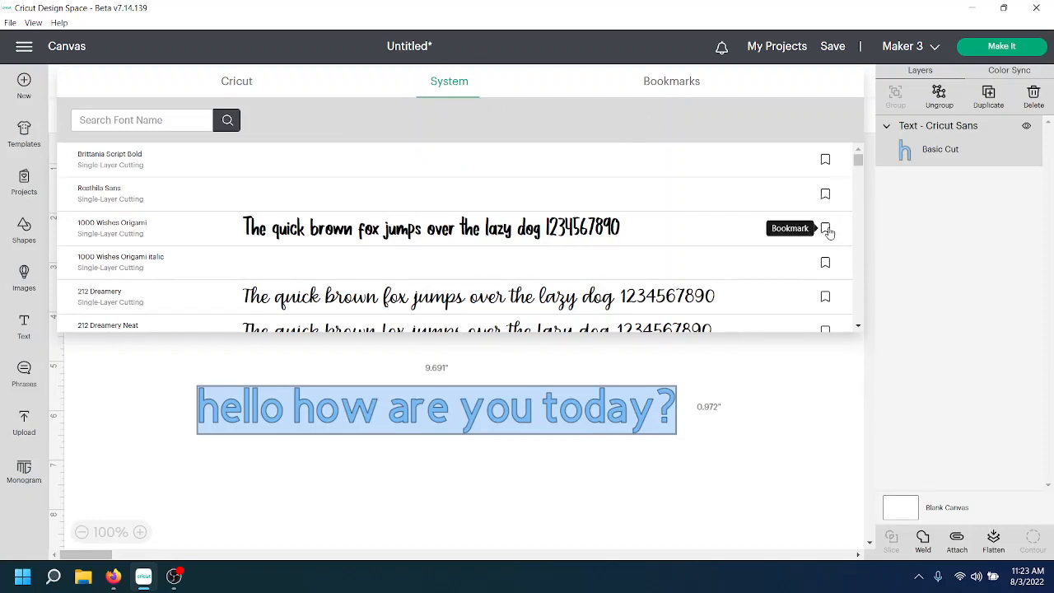
click(825, 228)
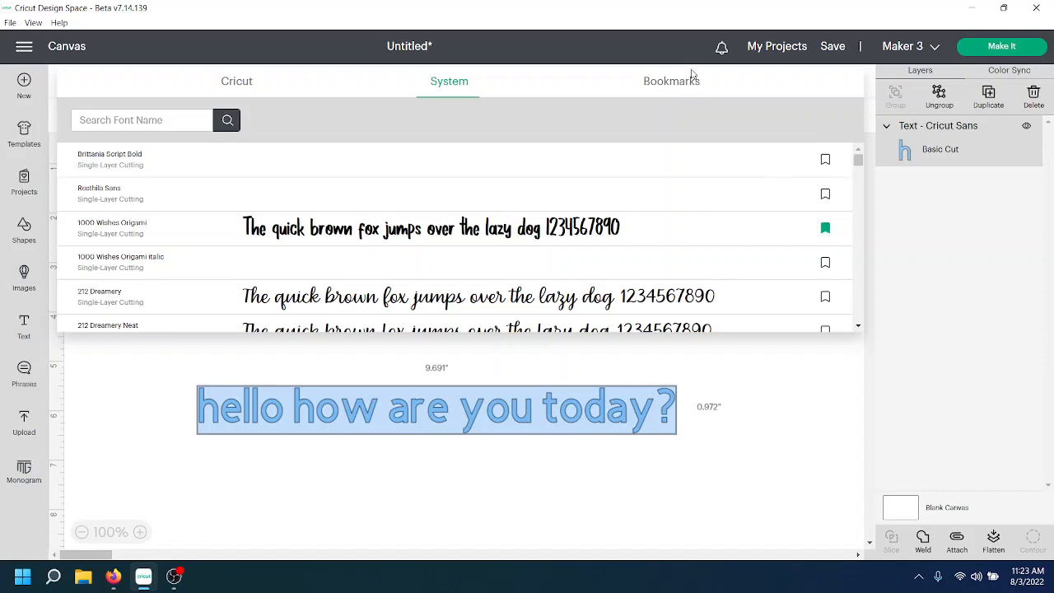
click(673, 81)
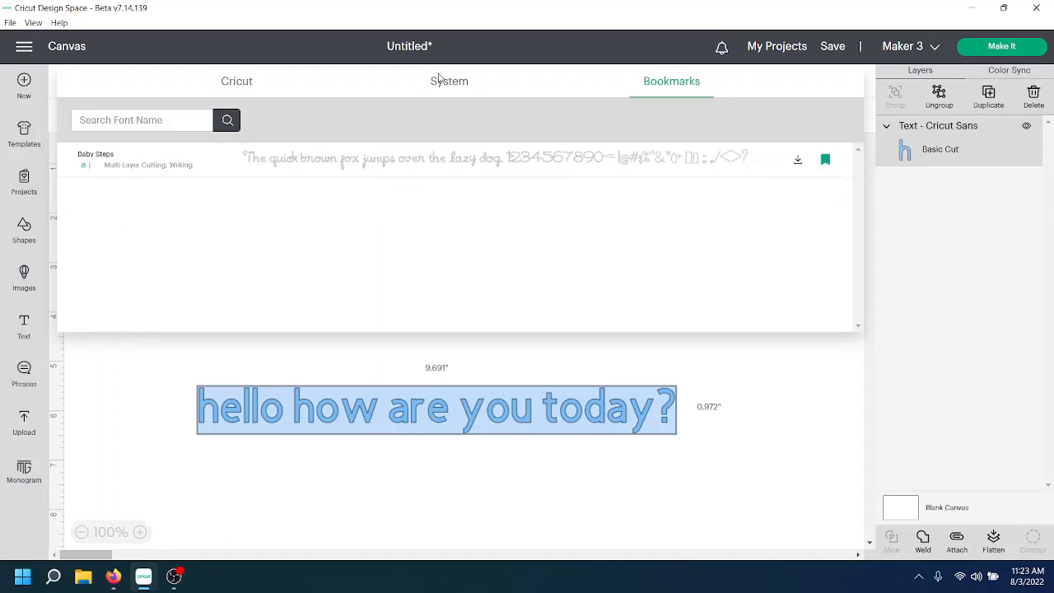
click(437, 409)
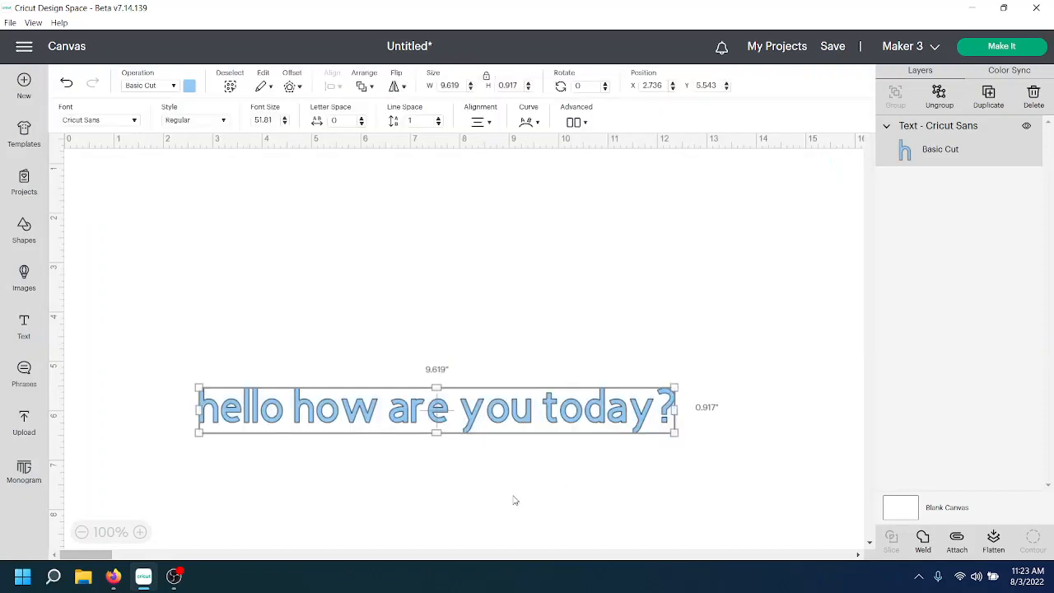
mouse_move(174, 576)
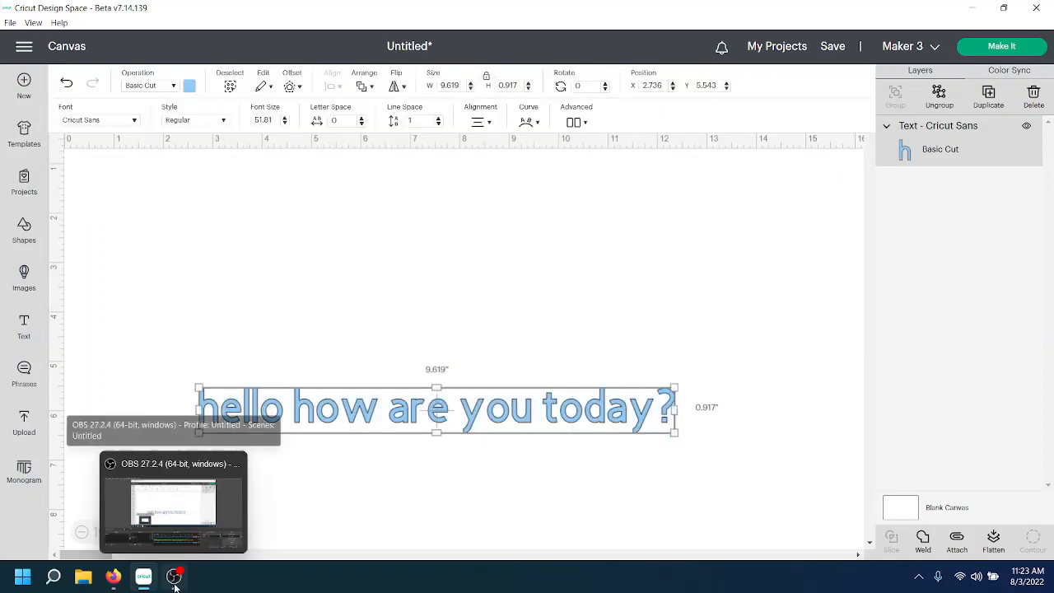